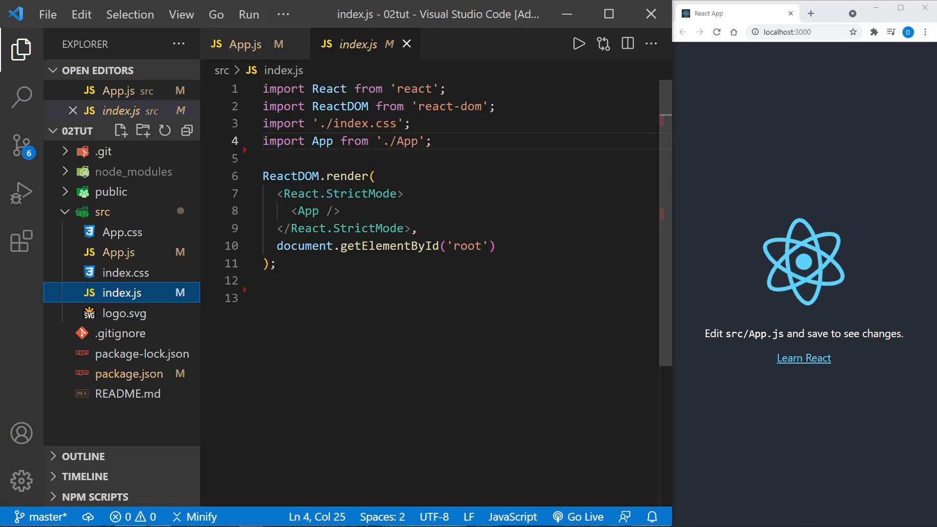
Highlight the App import, the rendered App element and the root element lookup.
double_click(283, 142)
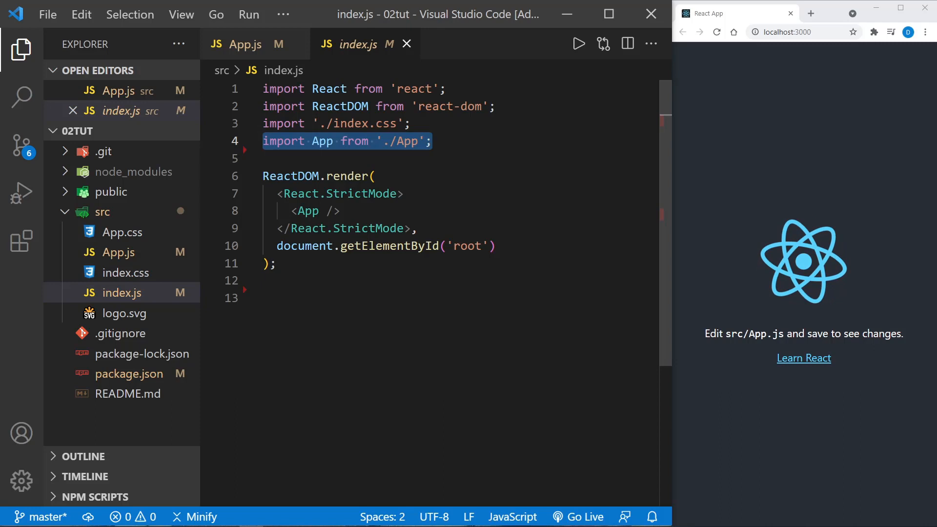
left_click(337, 210)
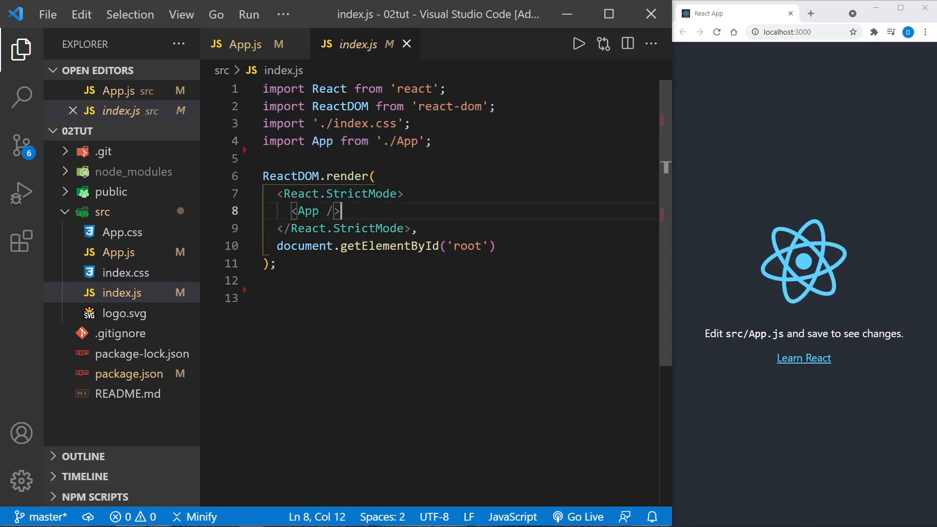
double_click(306, 211)
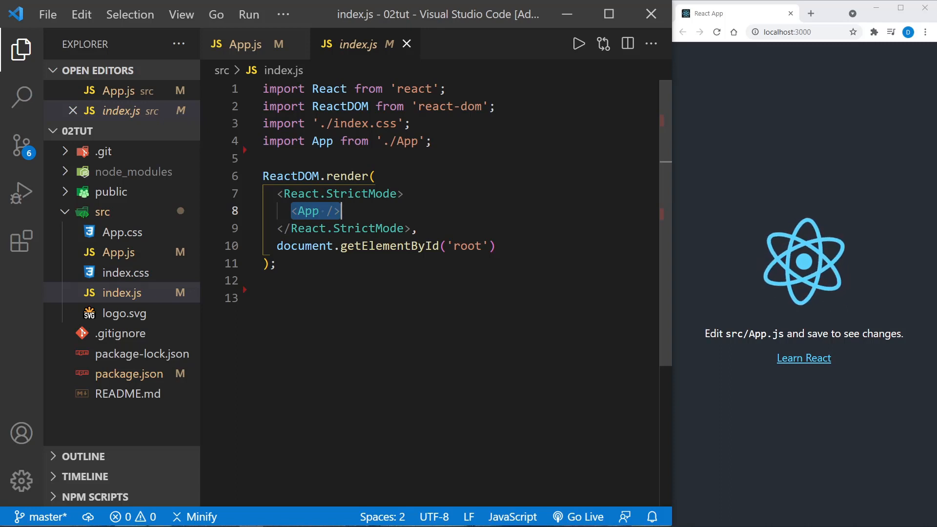
left_click(460, 246)
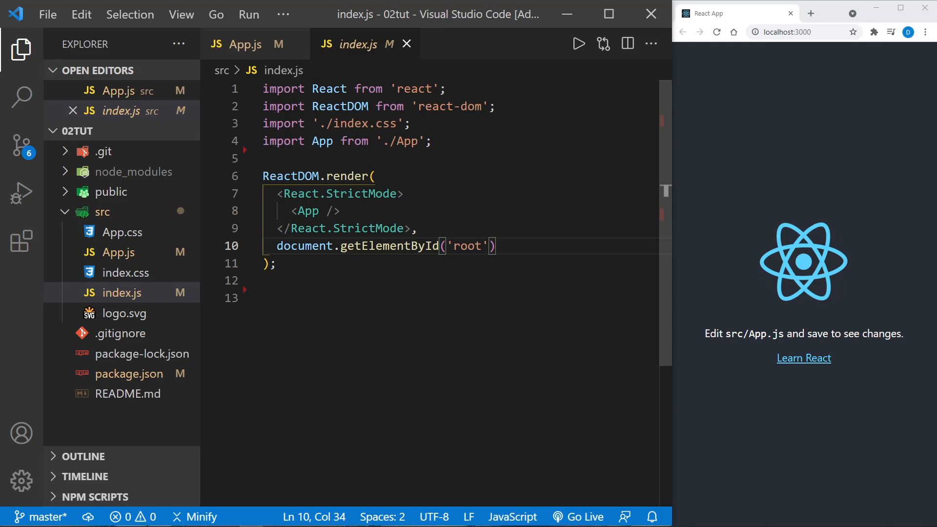
Open App.js in the editor and hide the file explorer to widen the code.
left_click(118, 251)
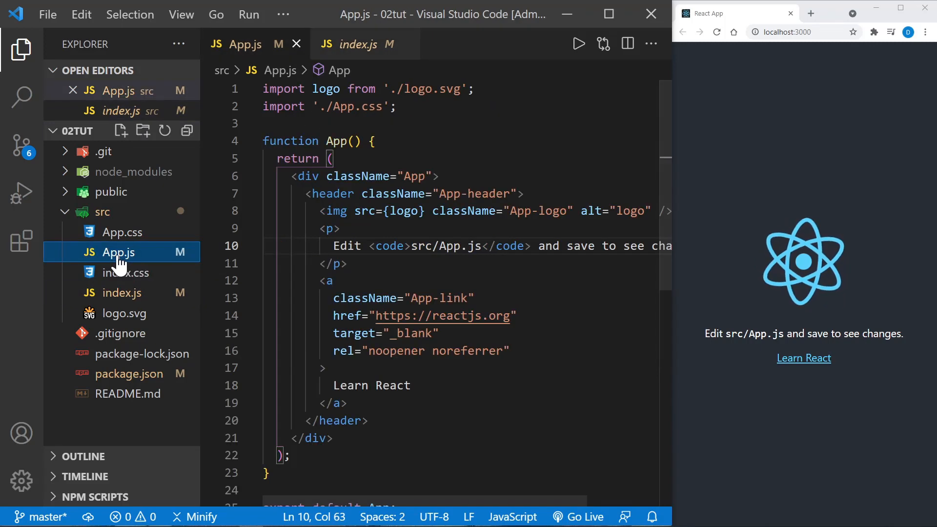
left_click(348, 264)
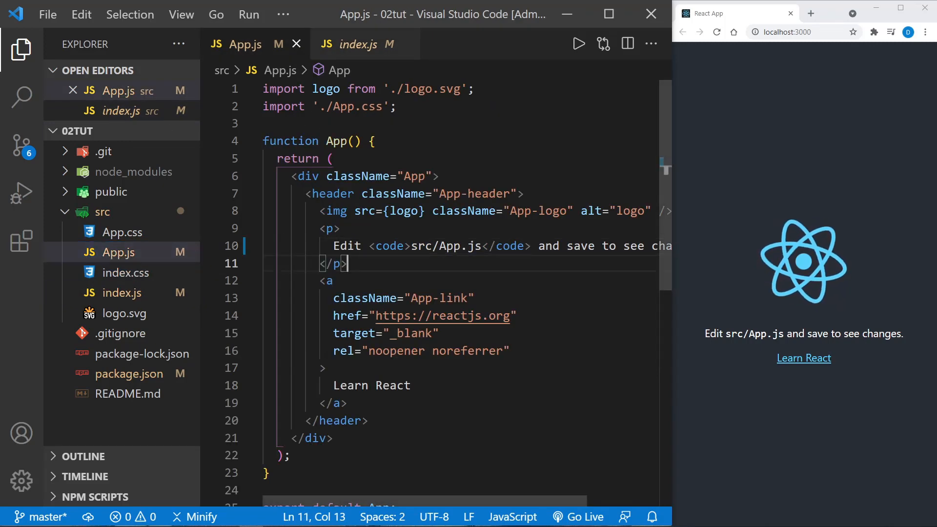
left_click(21, 48)
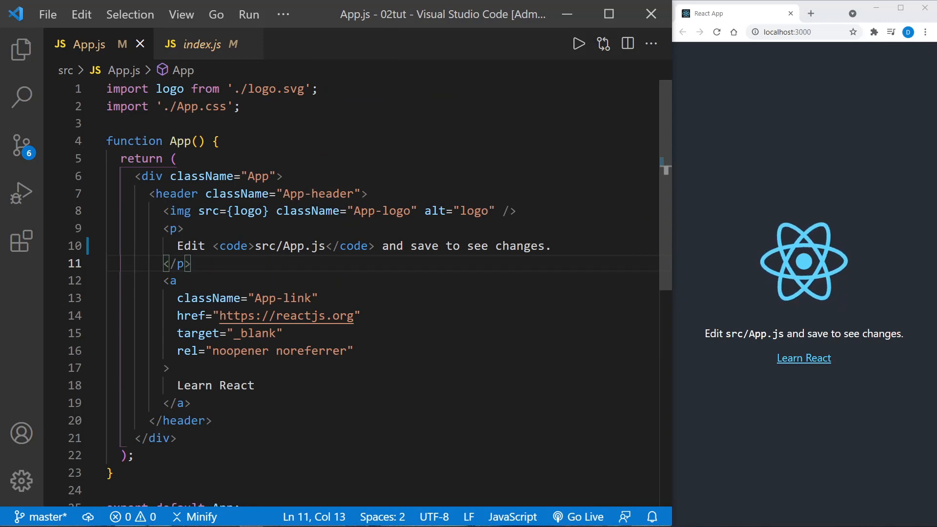
mouse_move(808, 380)
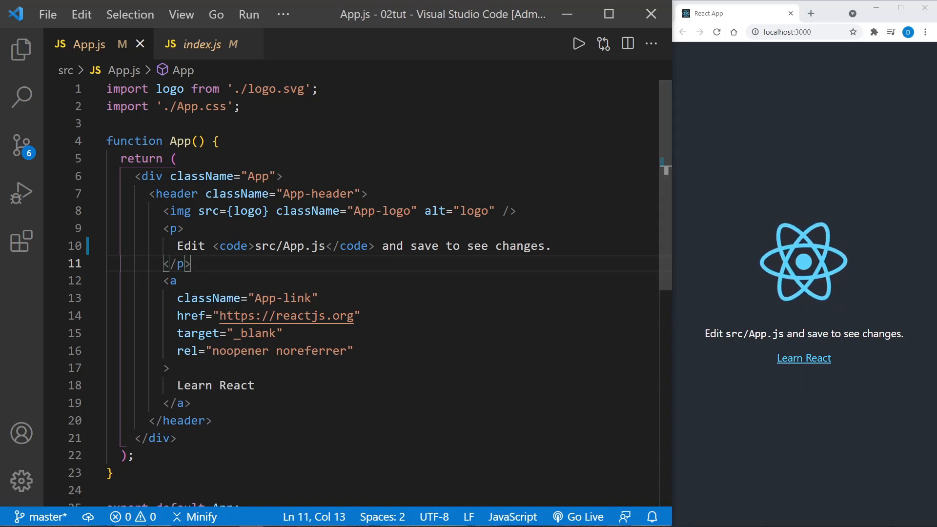
mouse_move(751, 383)
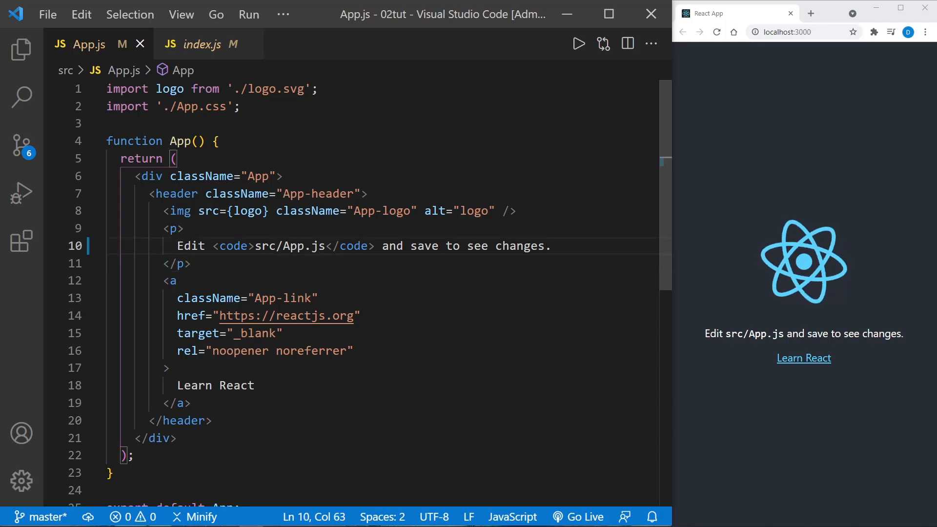
Replace 'changes.' with 'what I change.' in the App.js paragraph and check the browser.
key("Backspace")
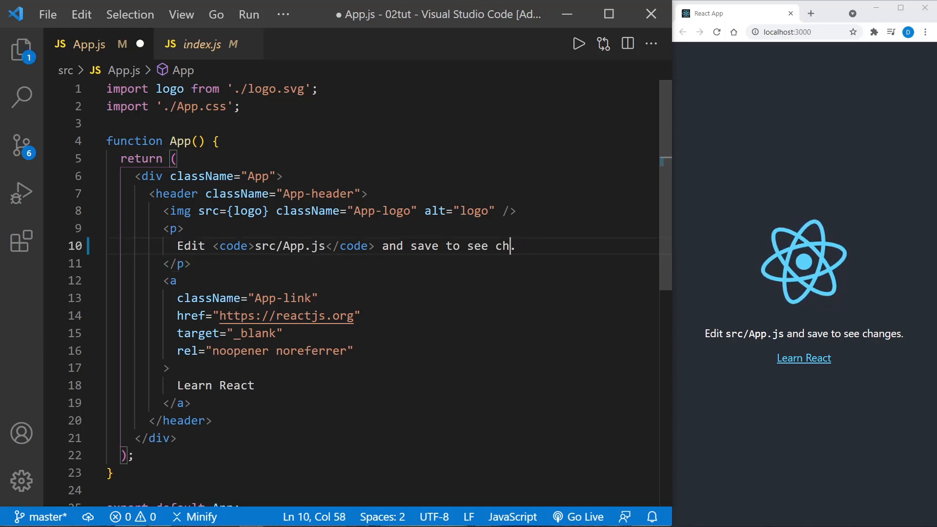
key("Backspace")
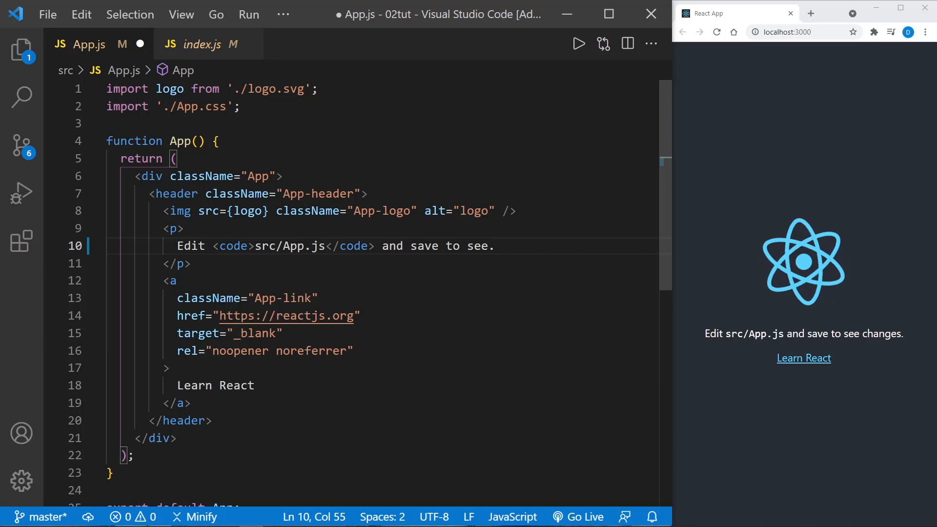
type("what I ch")
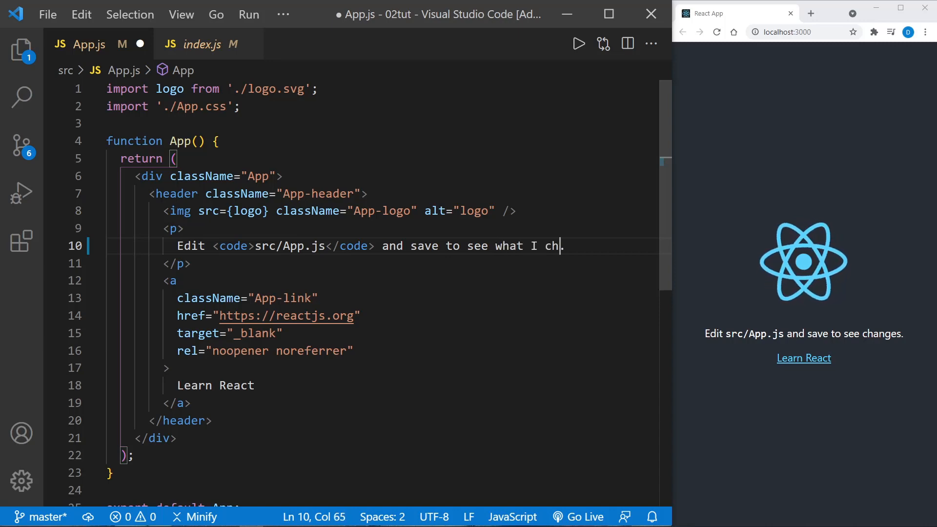
type("ange.")
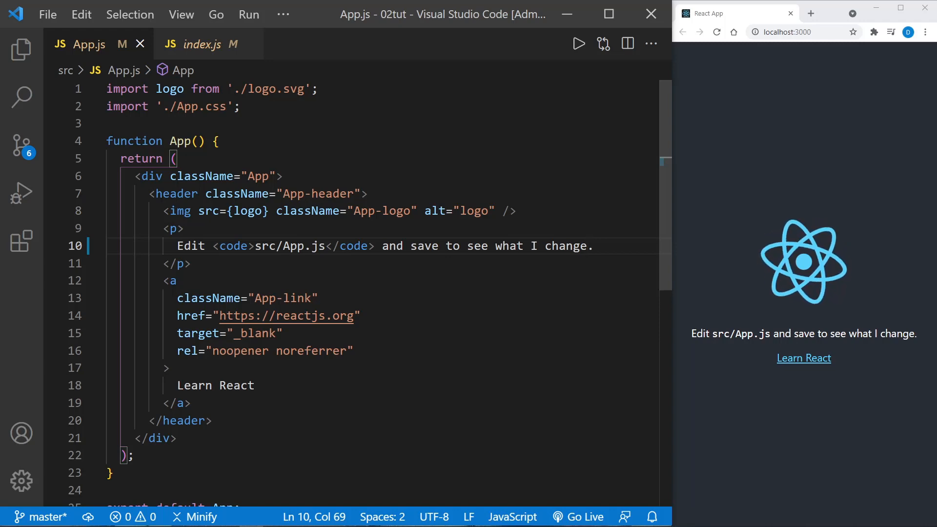
left_click(239, 106)
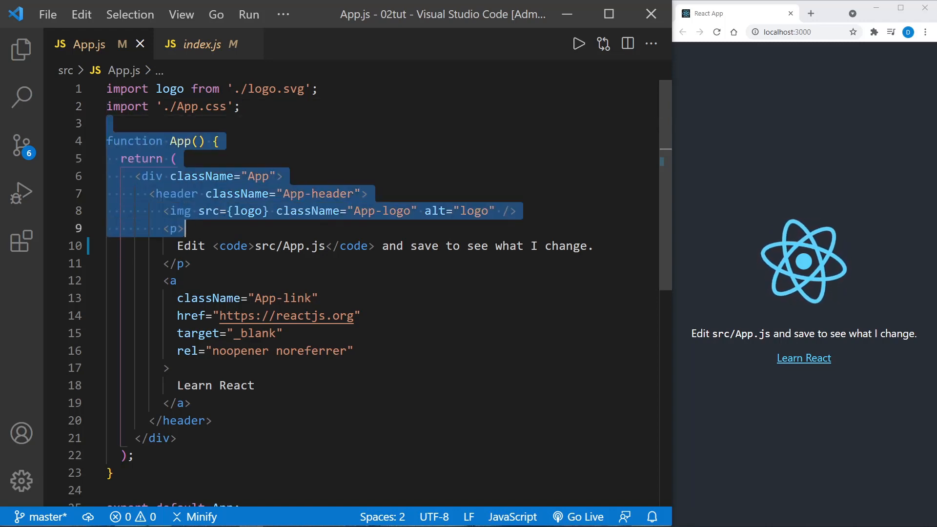
left_click(135, 455)
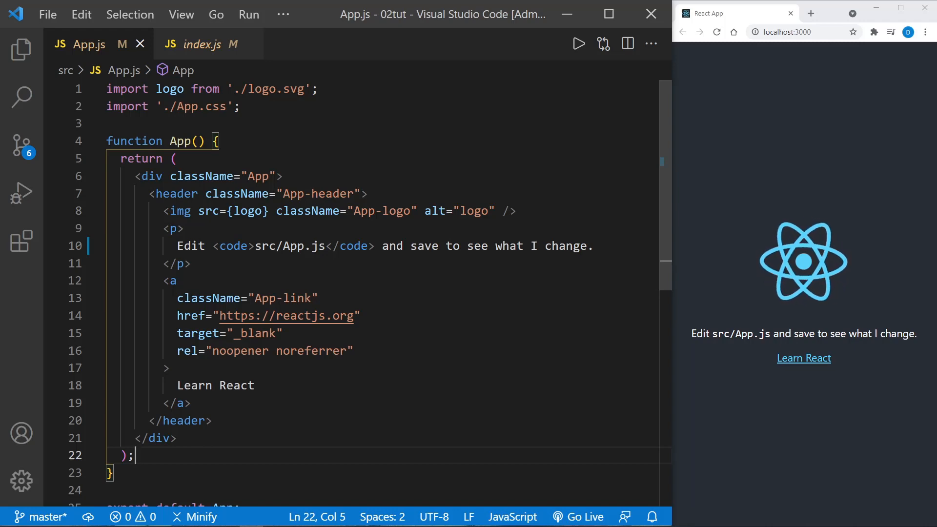
scroll("down", 3)
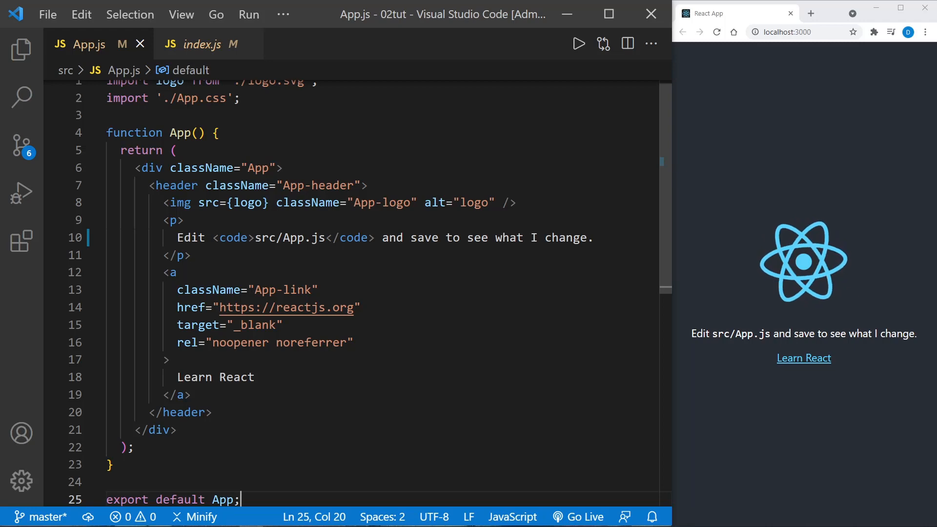
double_click(134, 133)
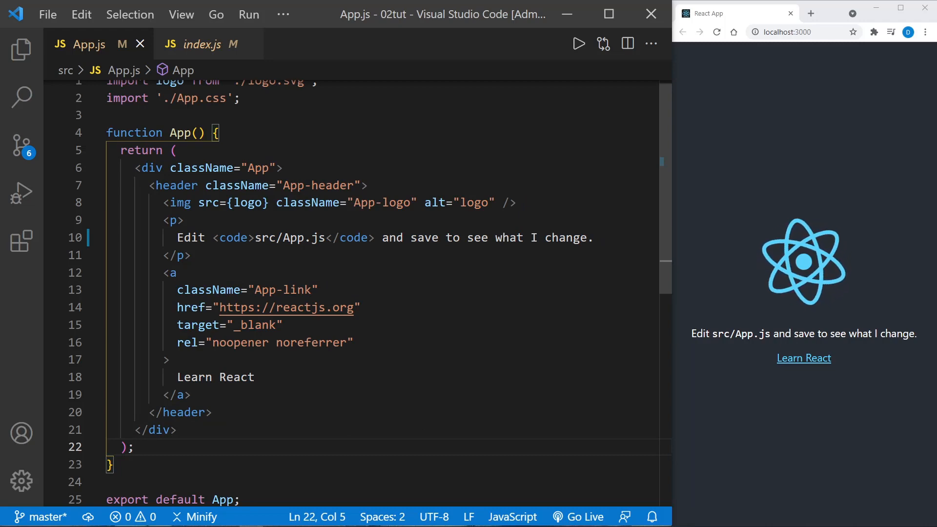
left_click(219, 132)
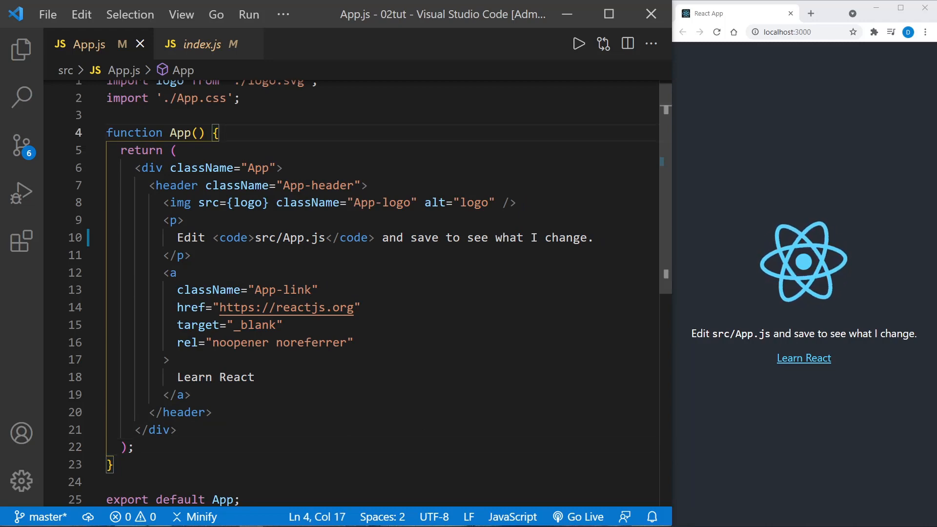
Add two new lines and type const name = "Dave" above the return.
key("Enter")
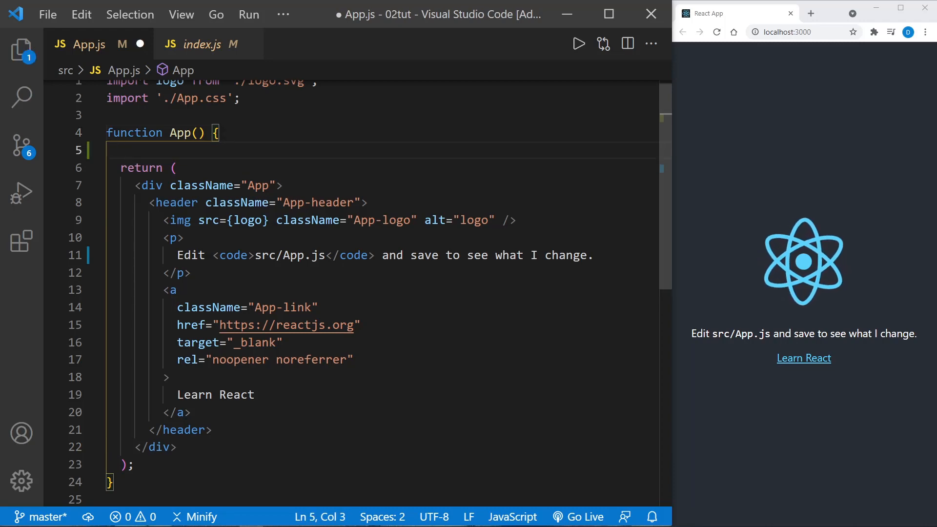
key("Enter")
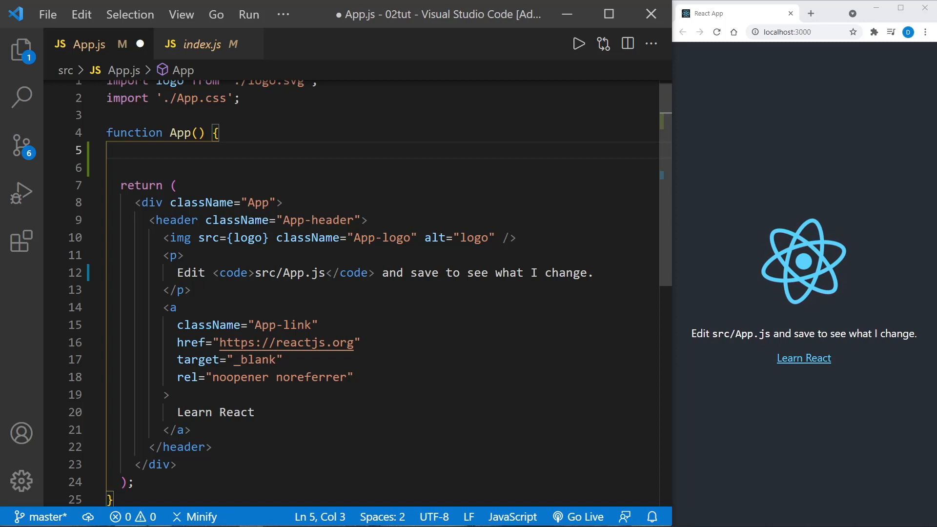
type("const name")
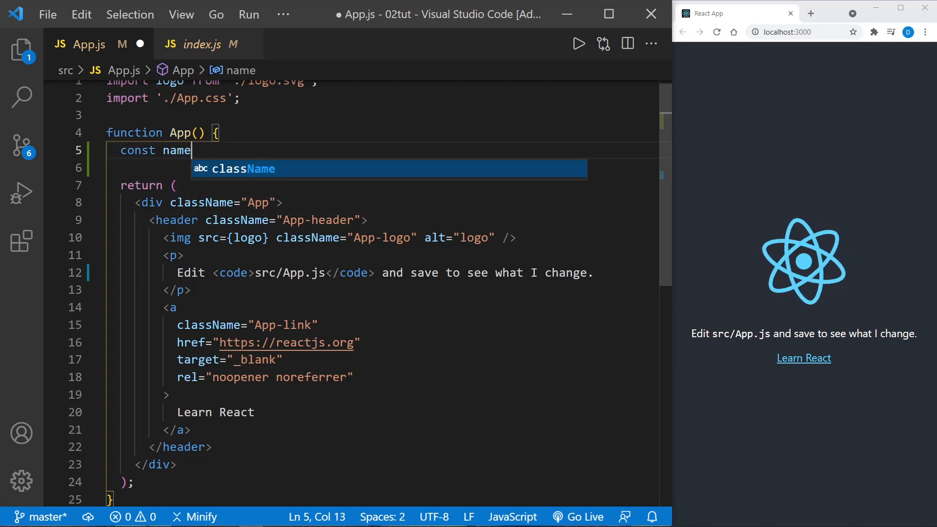
type("= \"D\"")
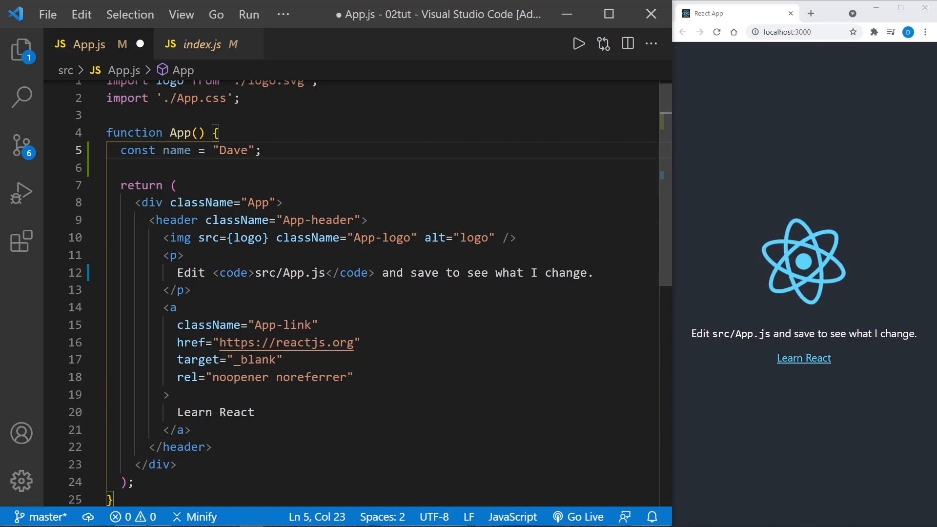
scroll("down", 3)
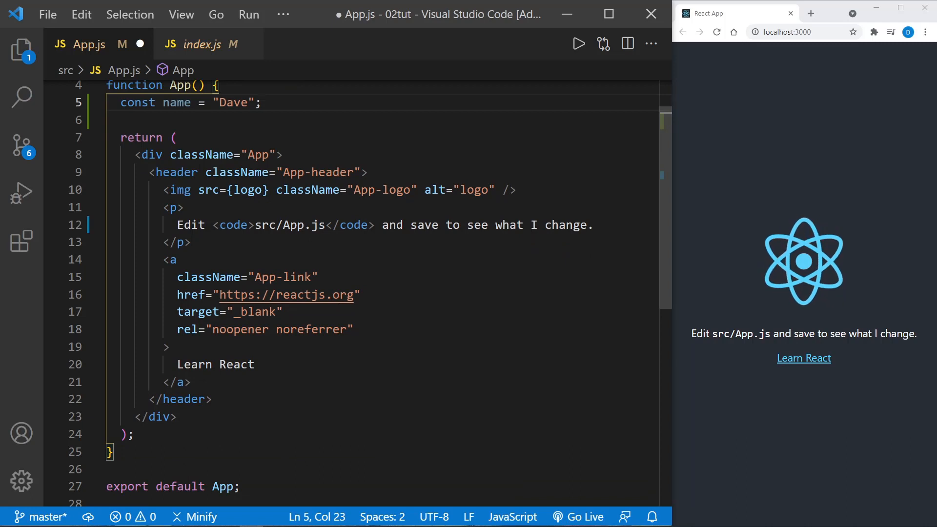
double_click(152, 154)
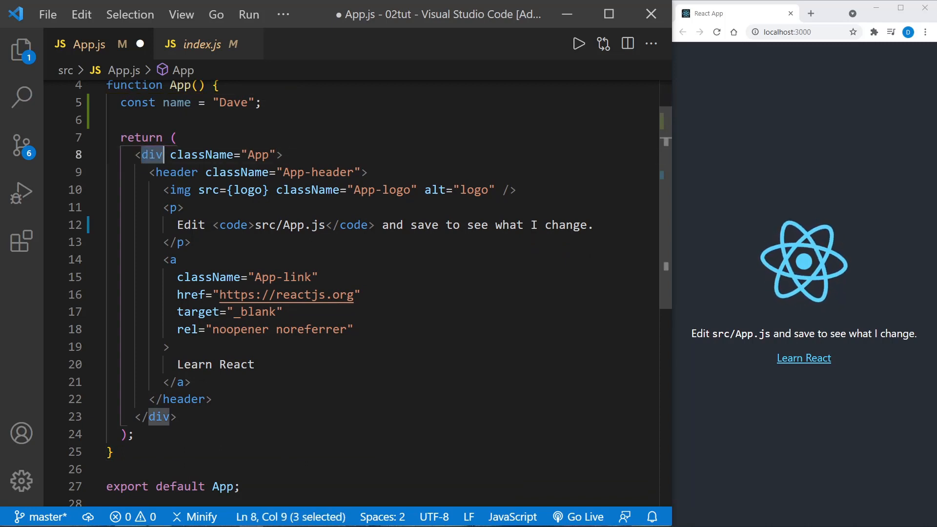
left_click(179, 190)
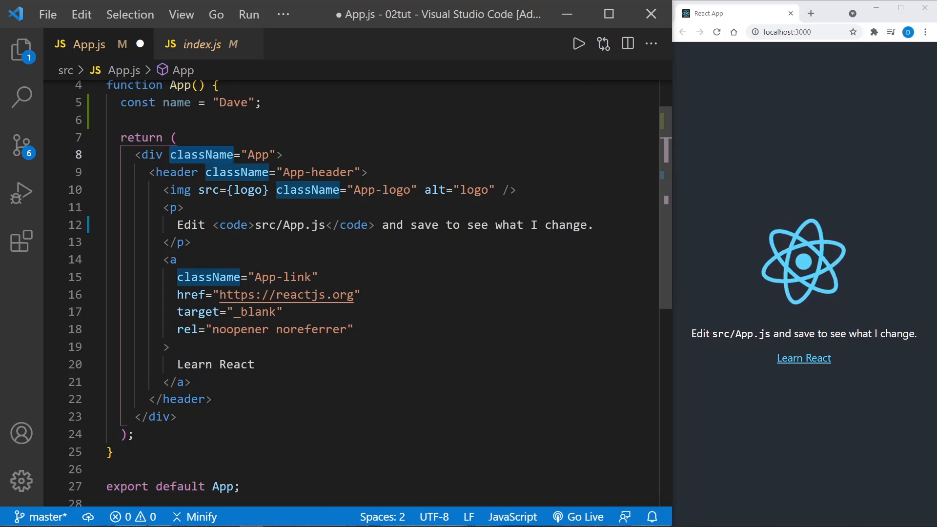
left_click(275, 154)
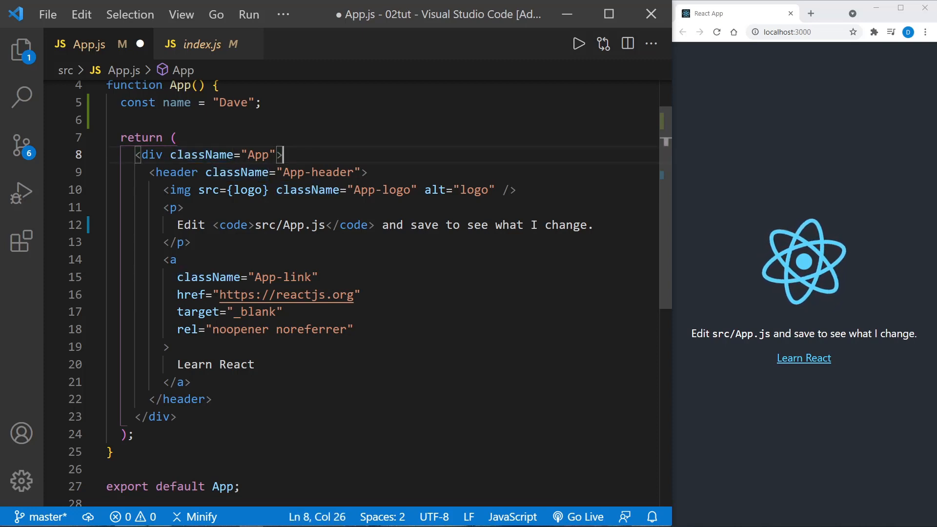
double_click(208, 189)
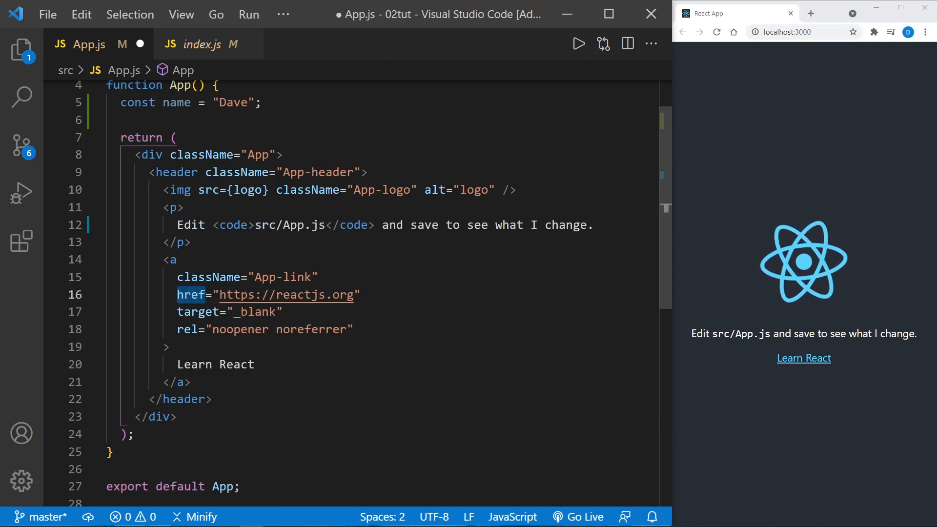
left_click(187, 329)
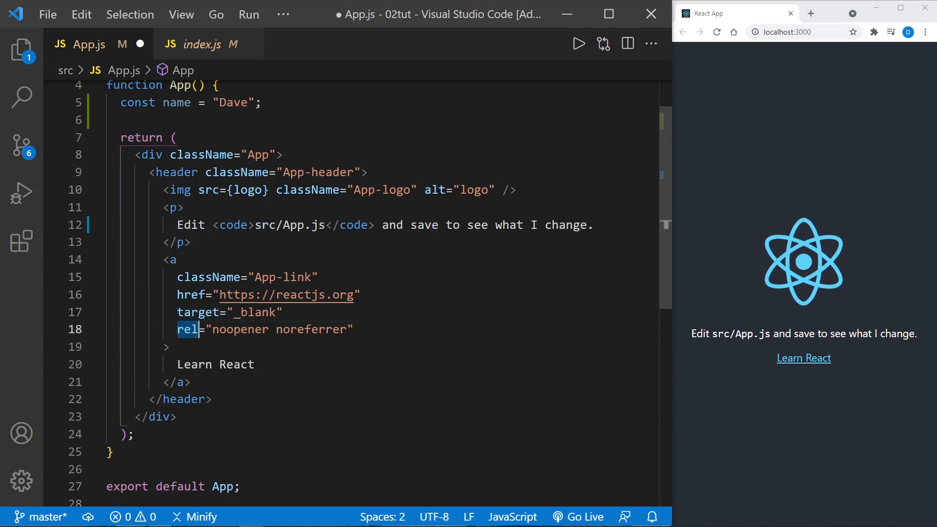
left_click(172, 259)
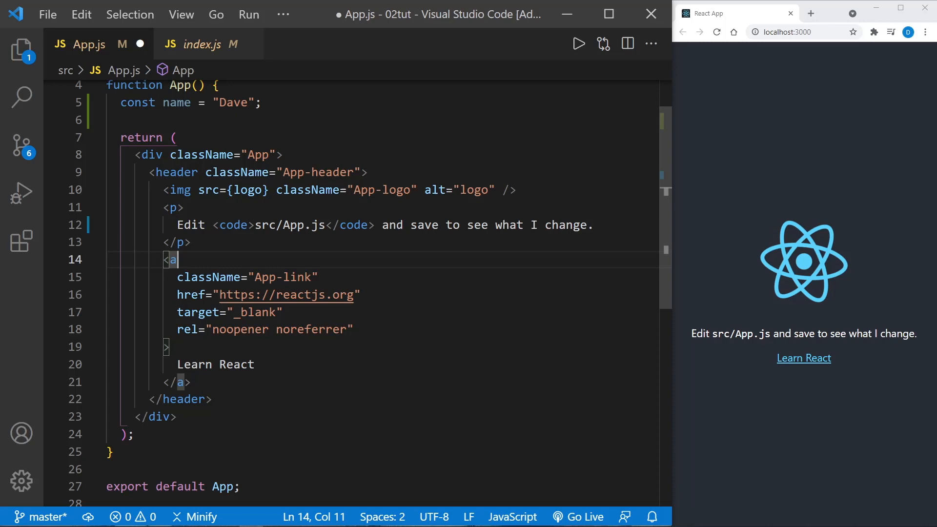
left_click(250, 190)
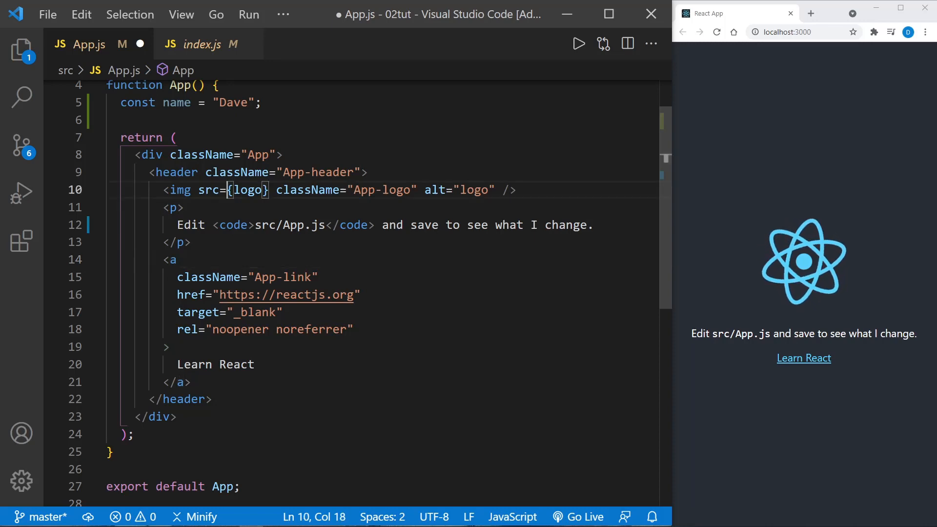
double_click(246, 189)
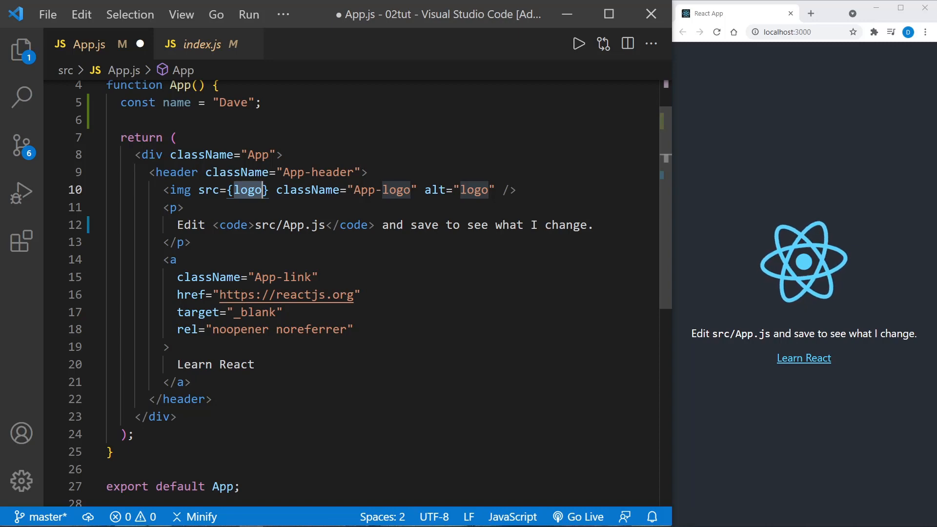
scroll("up", 3)
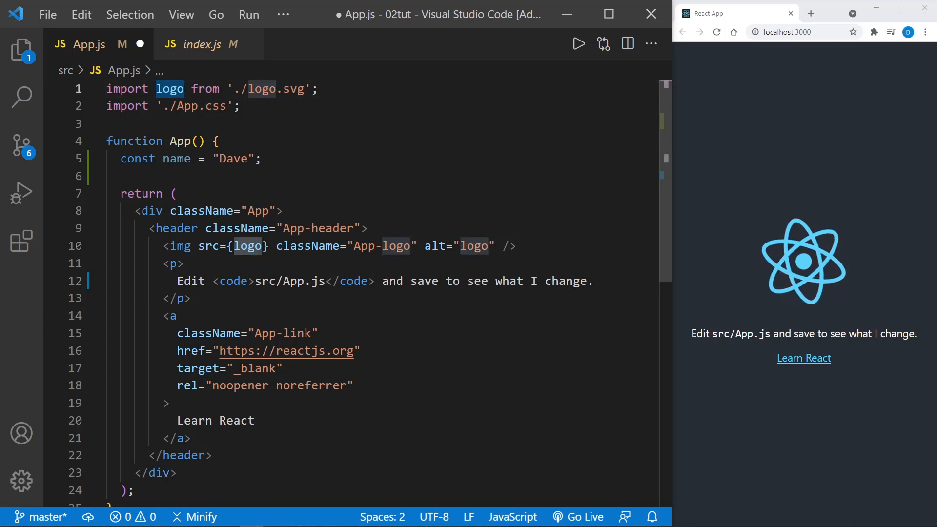
left_click(277, 281)
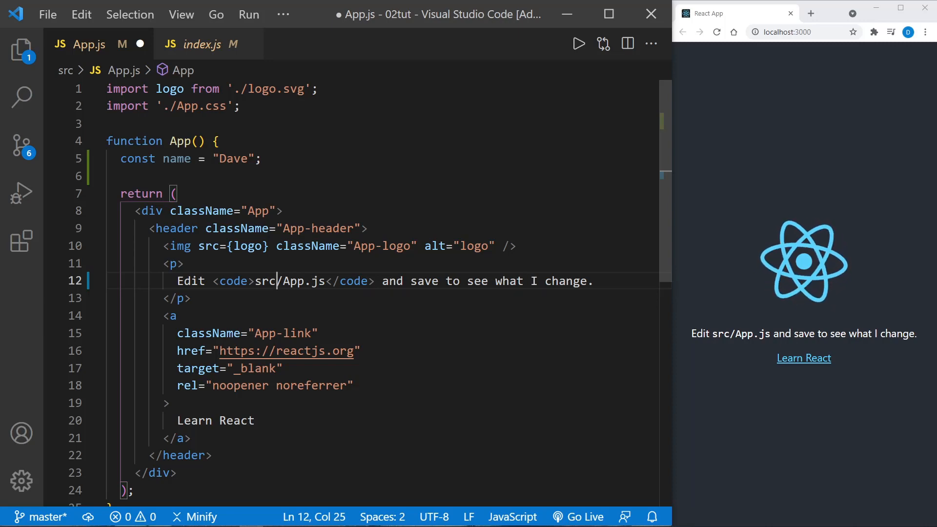
mouse_move(754, 267)
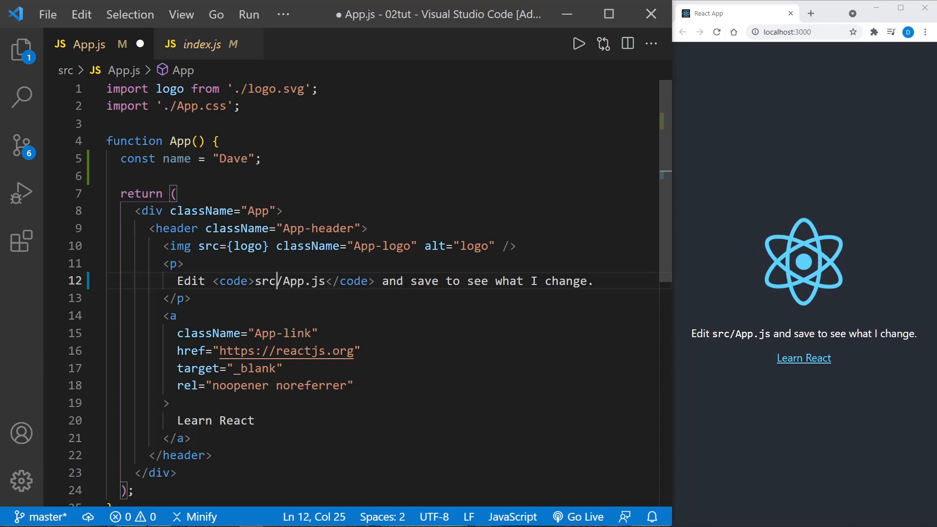
left_click(181, 455)
type("<p></p>")
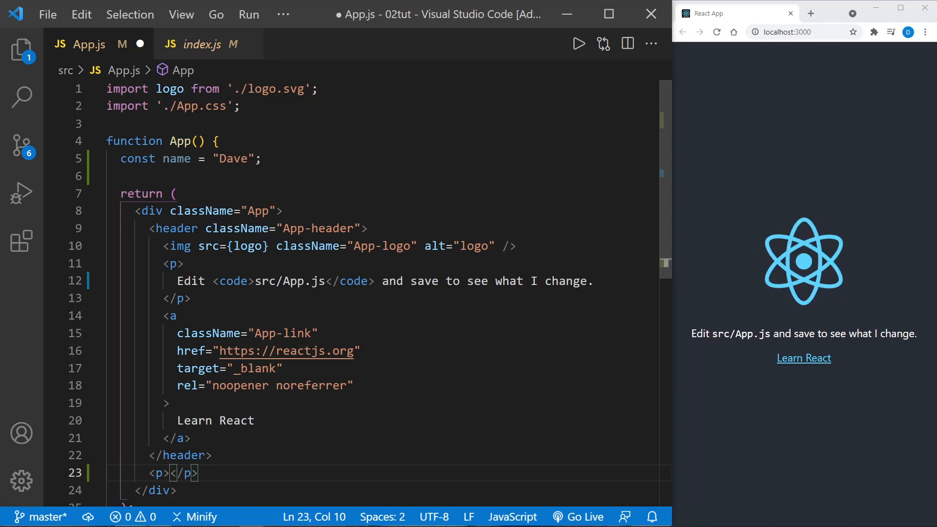
Move a <p>html</p> paragraph into the header, save it, and select 'html'.
type("html")
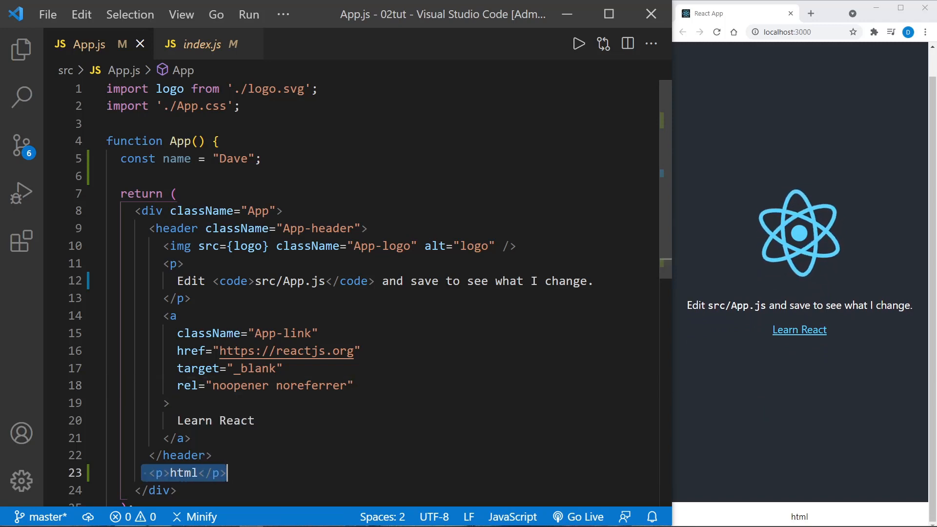
key("Delete")
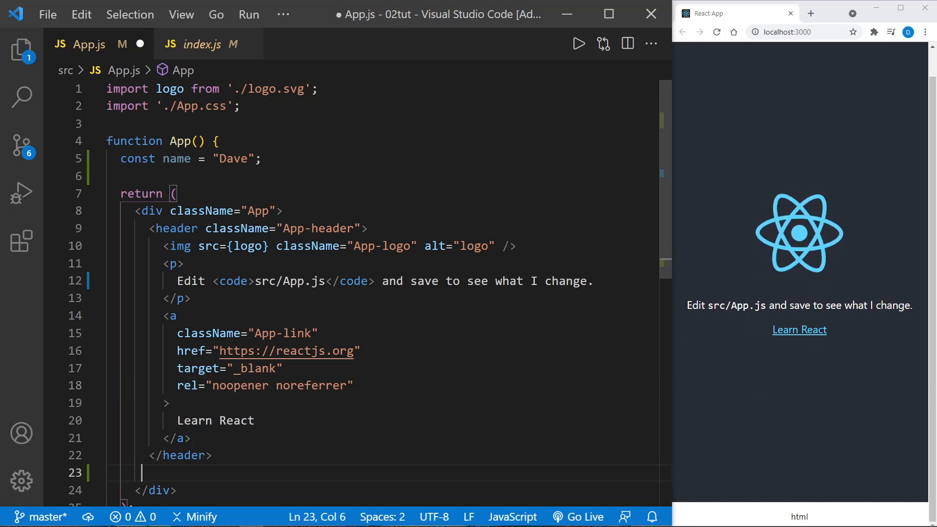
type("<p>html</p>")
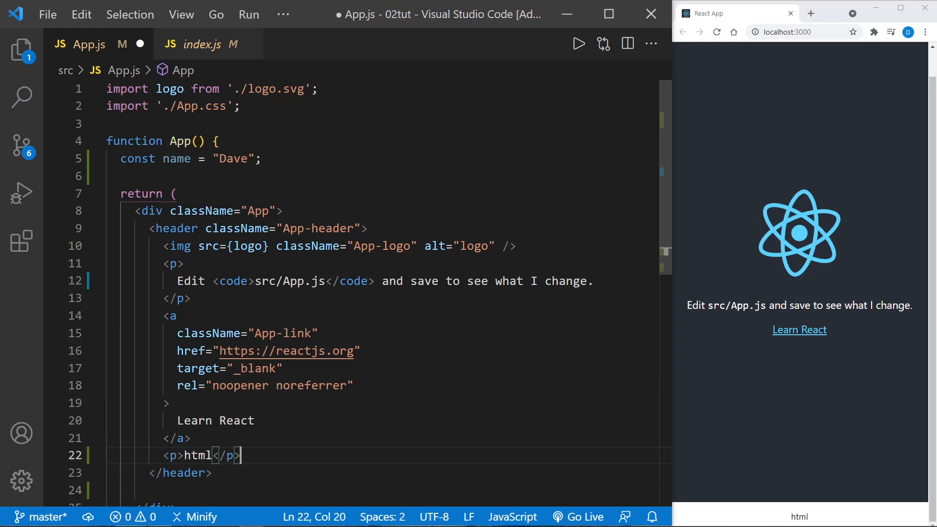
key("ctrl+s")
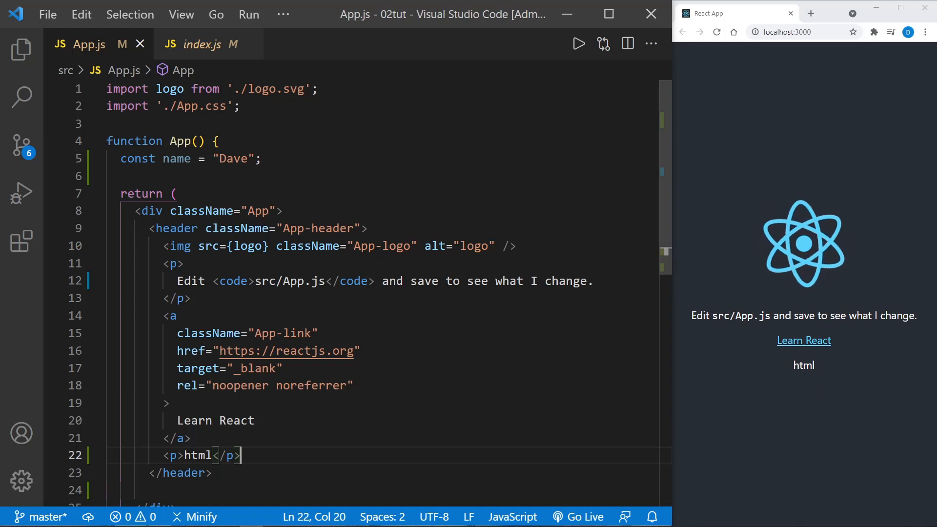
double_click(198, 455)
type("{ ")
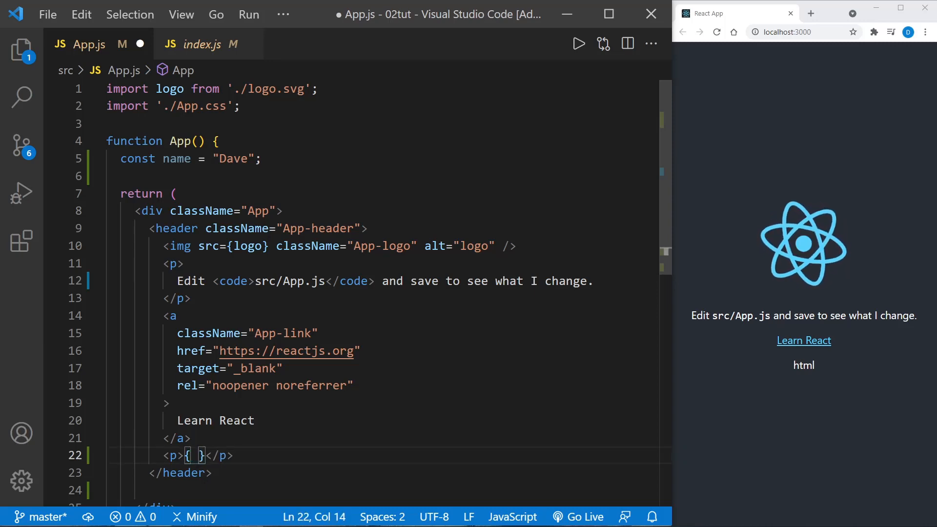
Replace the paragraph text with {"Dave"}, then {1}, then {[1,2,3]}, saving along the way.
type("\"Dave\"")
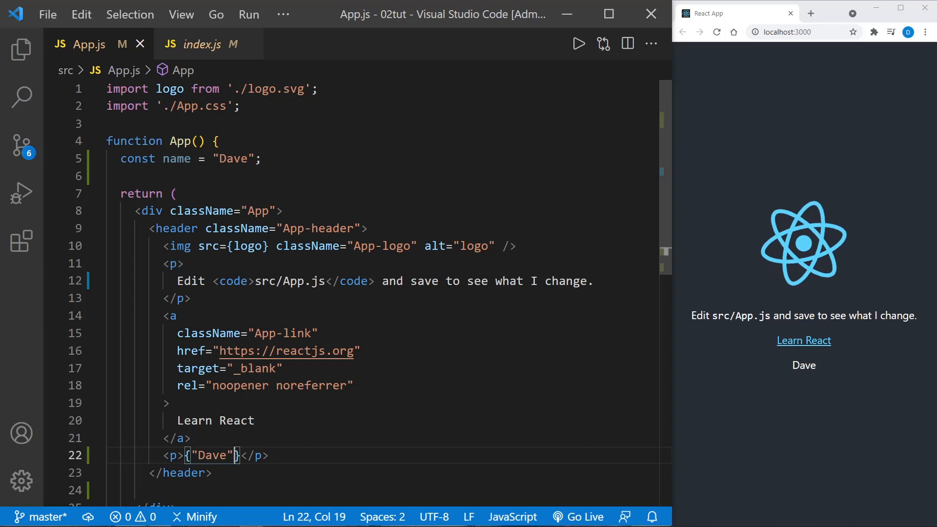
mouse_move(807, 383)
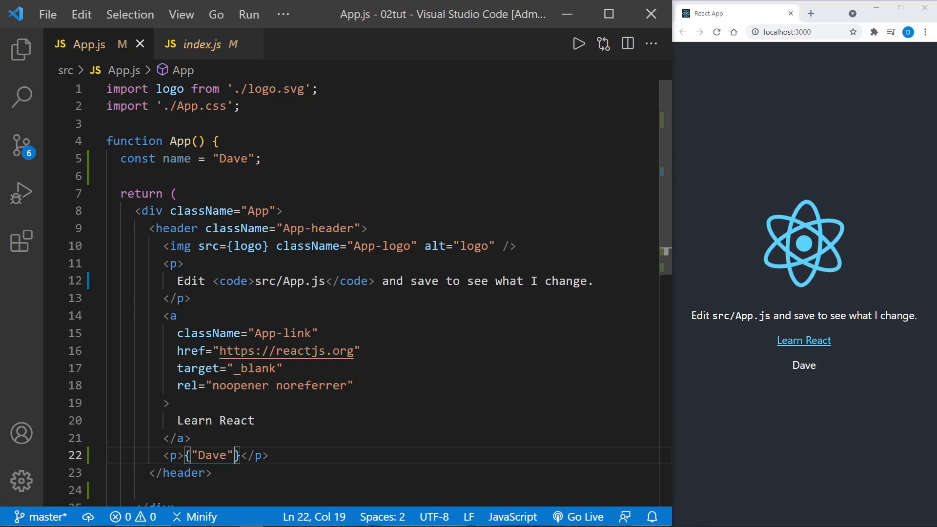
double_click(211, 455)
type("1")
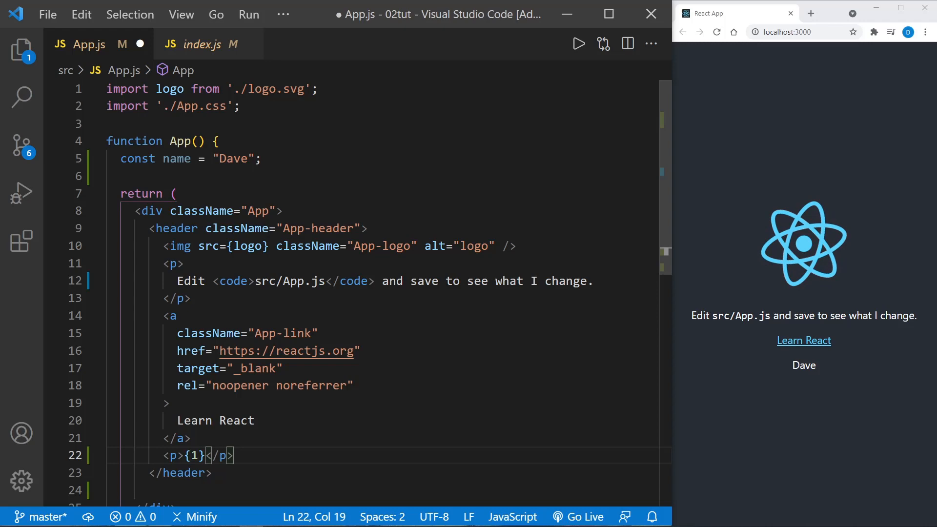
key("ctrl+s")
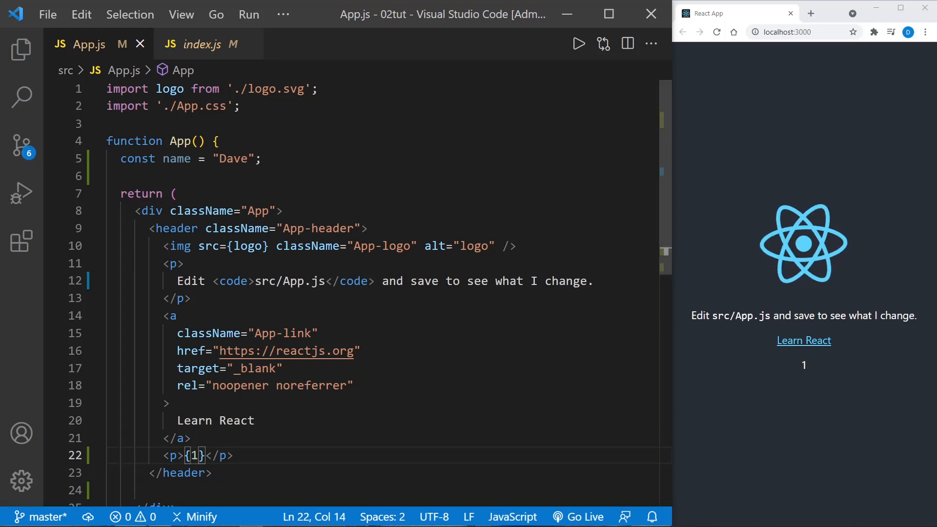
type("[]")
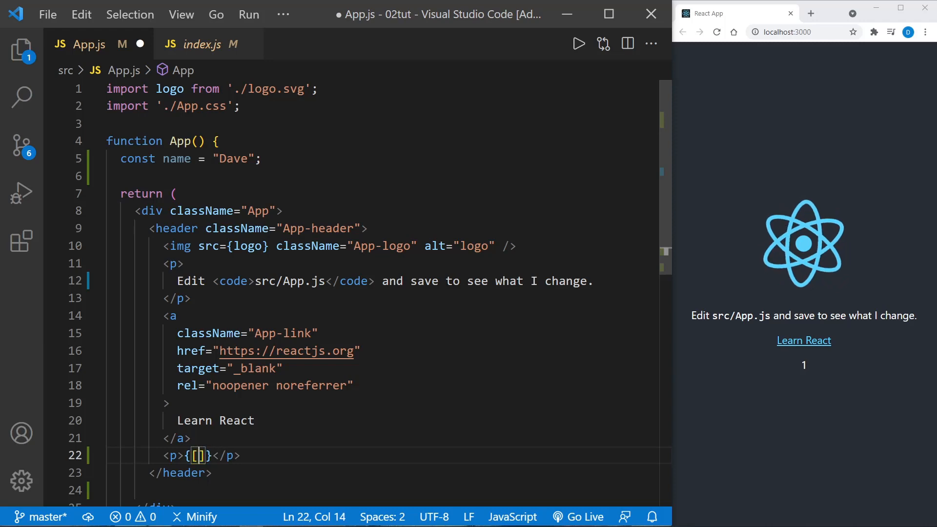
type("1,2,3")
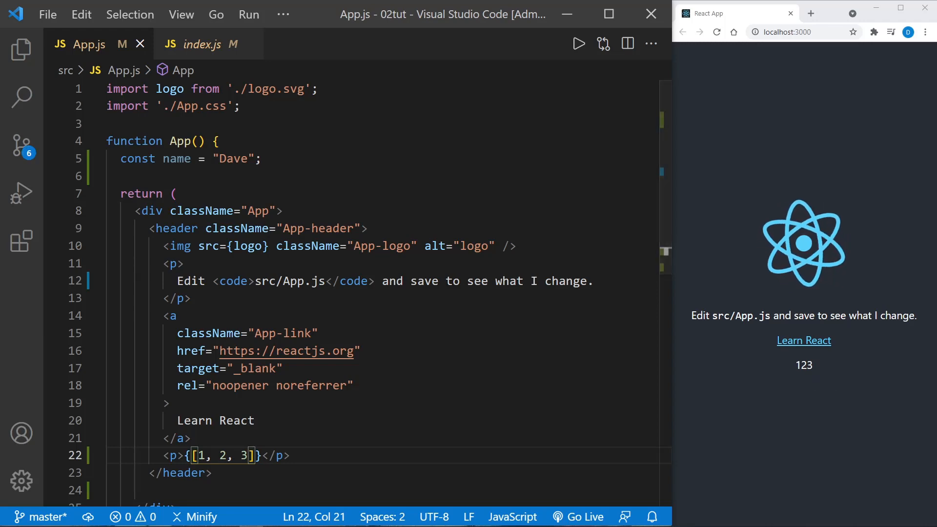
mouse_move(807, 389)
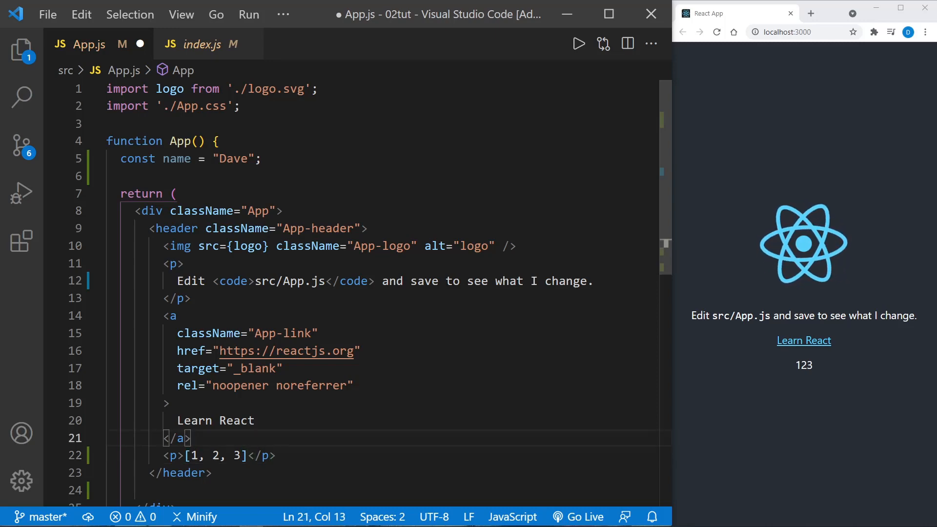
Save [1, 2, 3] without braces so it prints literally, then rewrap it in braces.
double_click(215, 455)
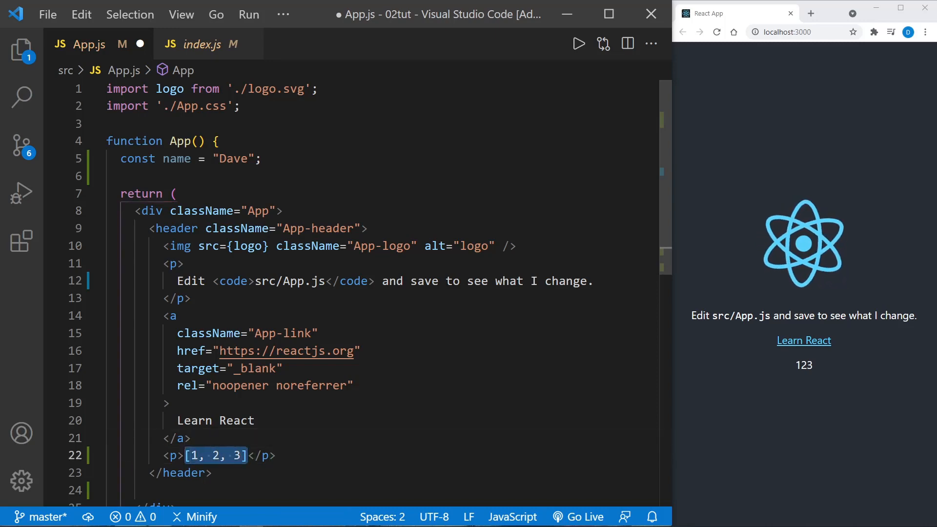
key("ctrl+s")
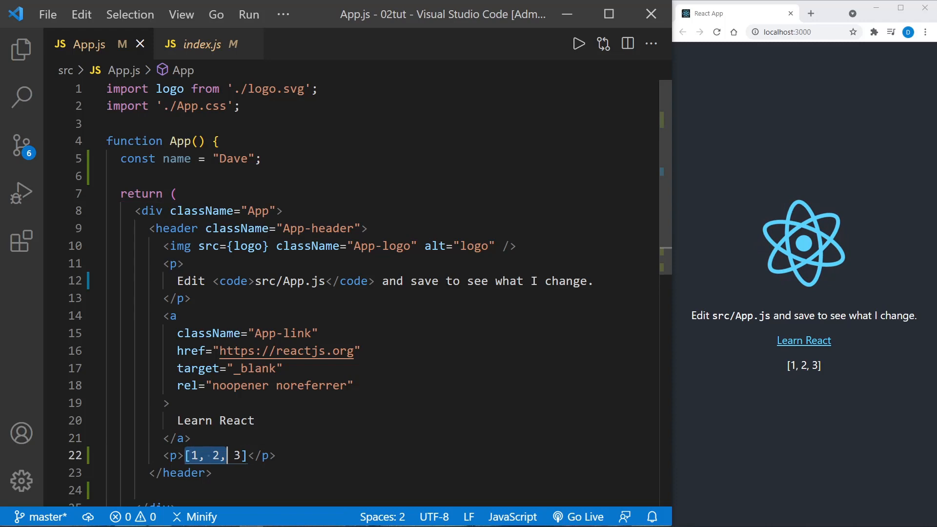
type("{")
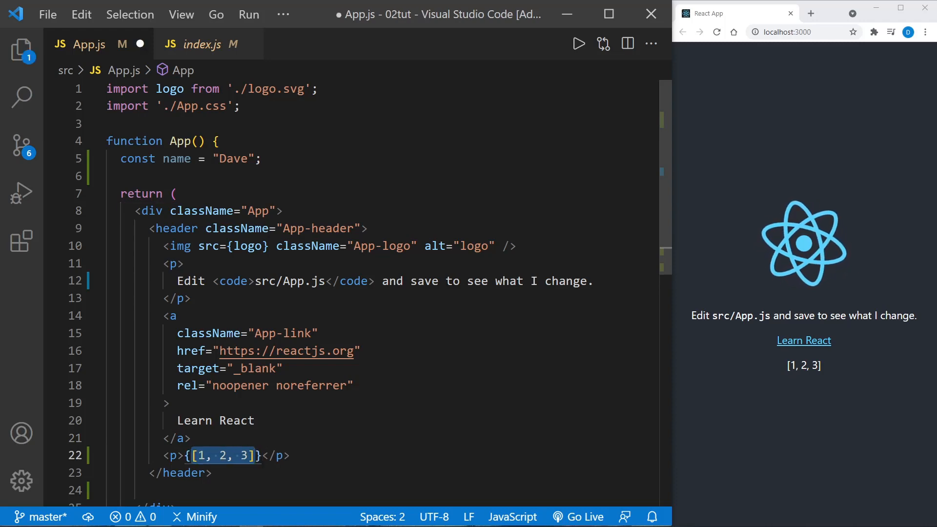
key("Delete")
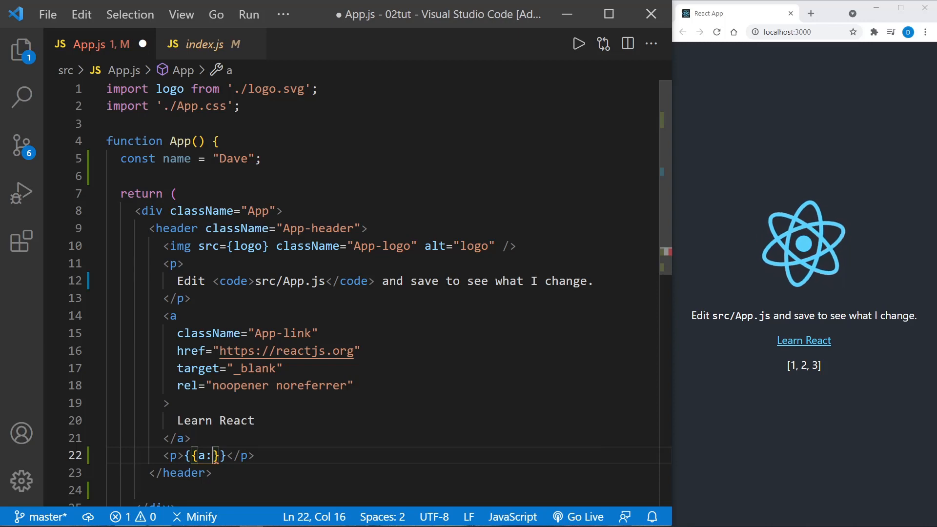
Fill the paragraph's braces with the object a: 1, b: 2.
type("1,b")
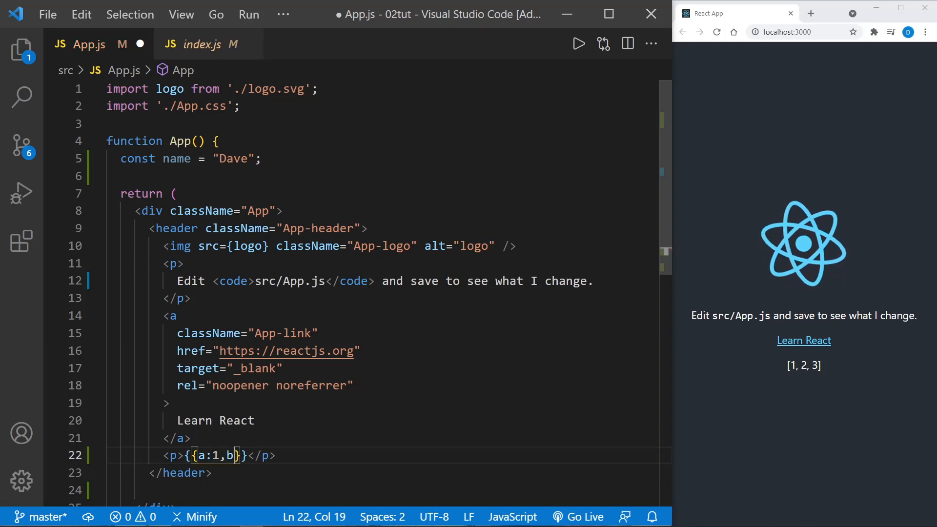
type(":2")
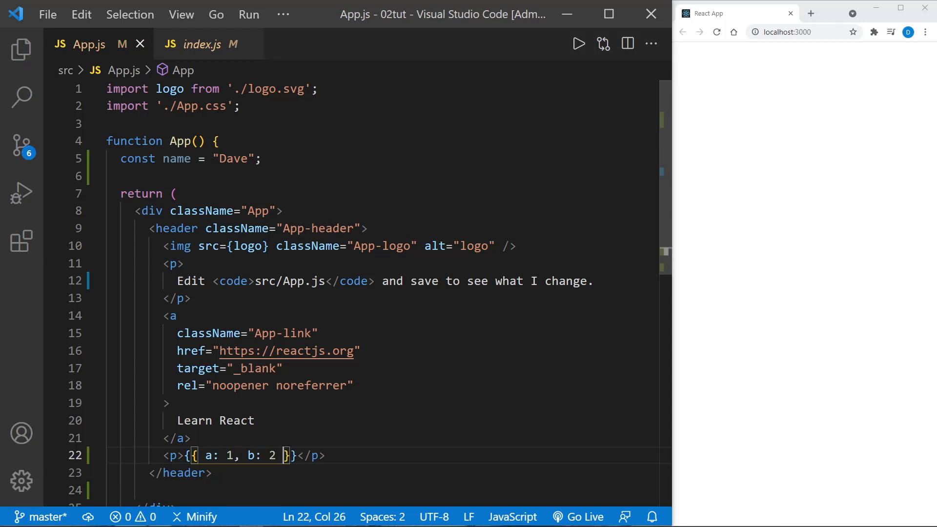
mouse_move(721, 429)
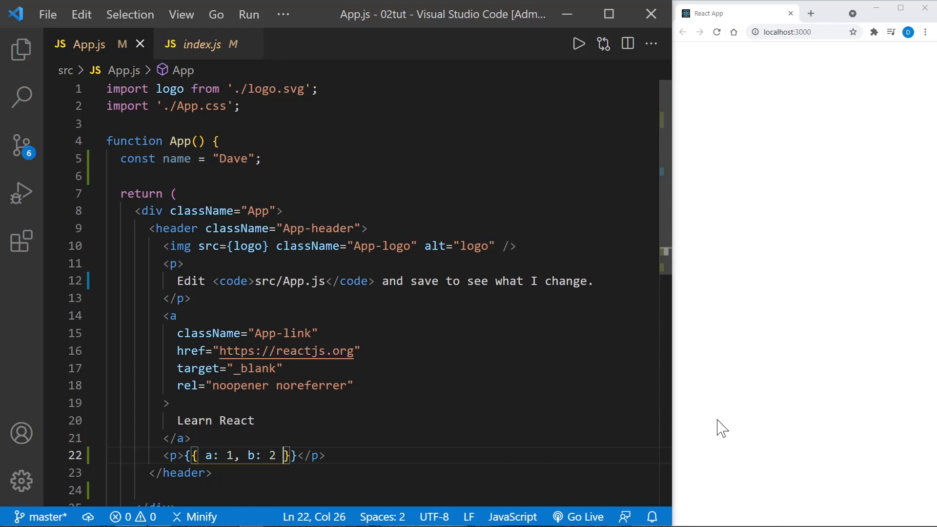
mouse_move(751, 337)
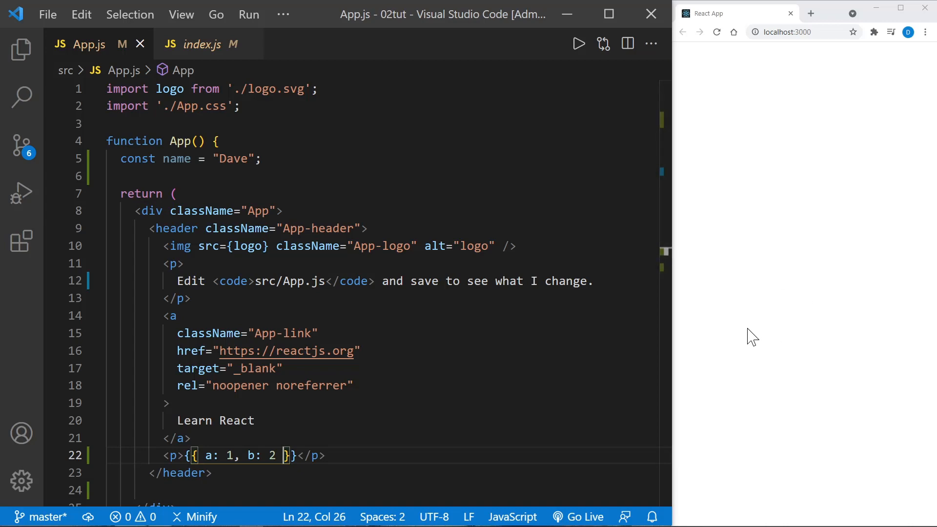
mouse_move(721, 53)
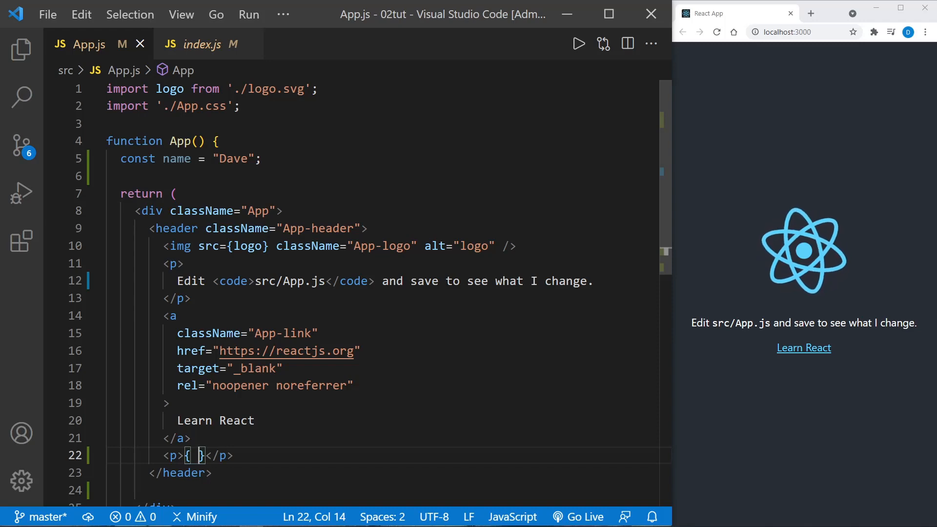
Try true === false and 2 === 4 in the paragraph, then render name instead.
type("t")
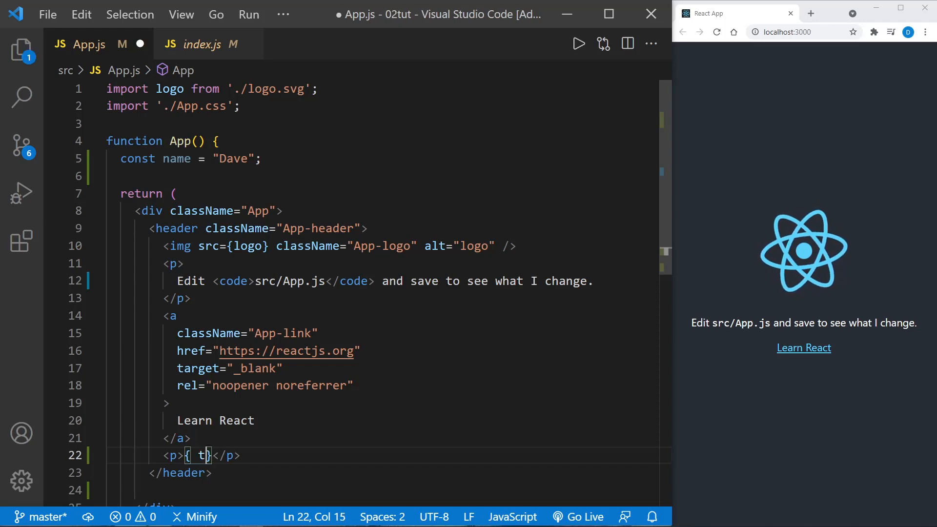
type("rue")
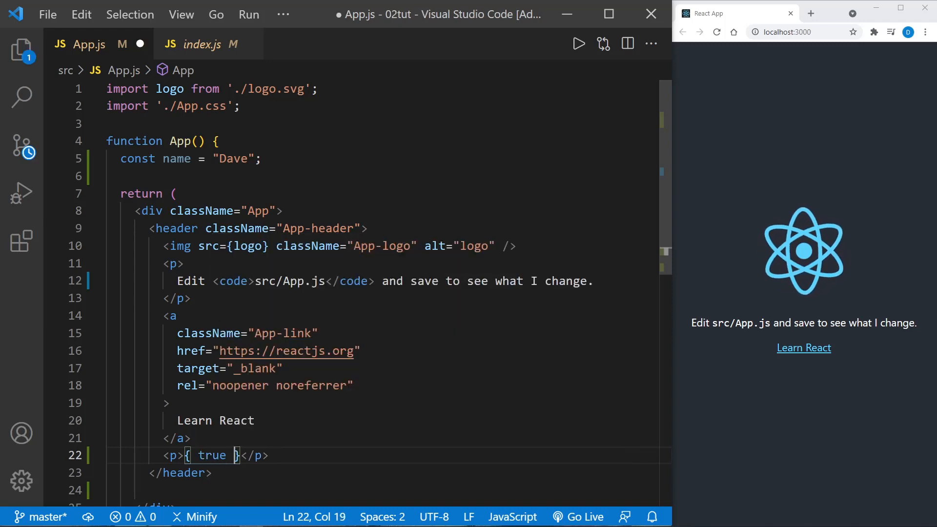
type("=== false")
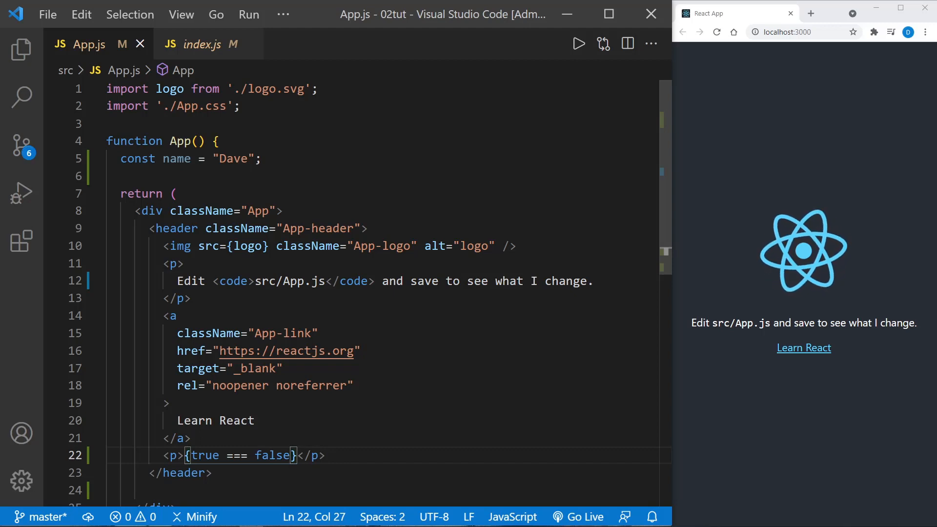
type("2")
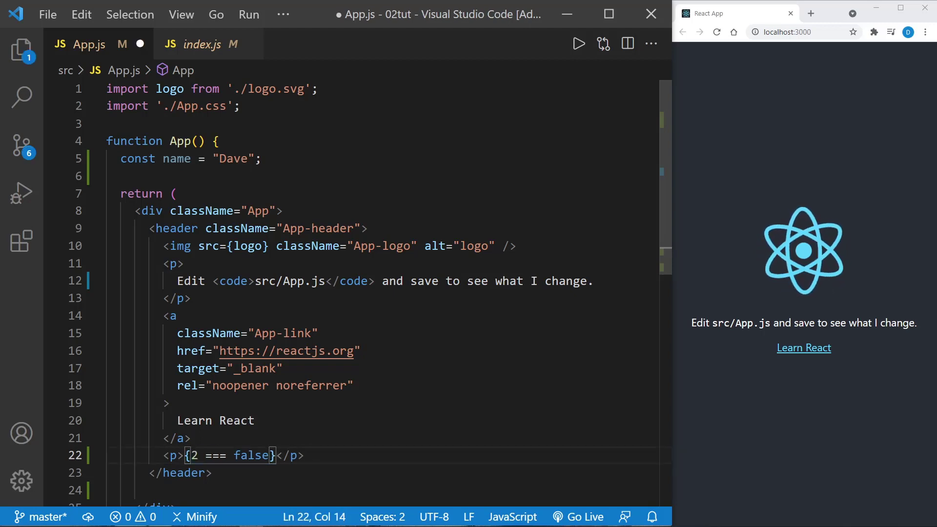
type("4")
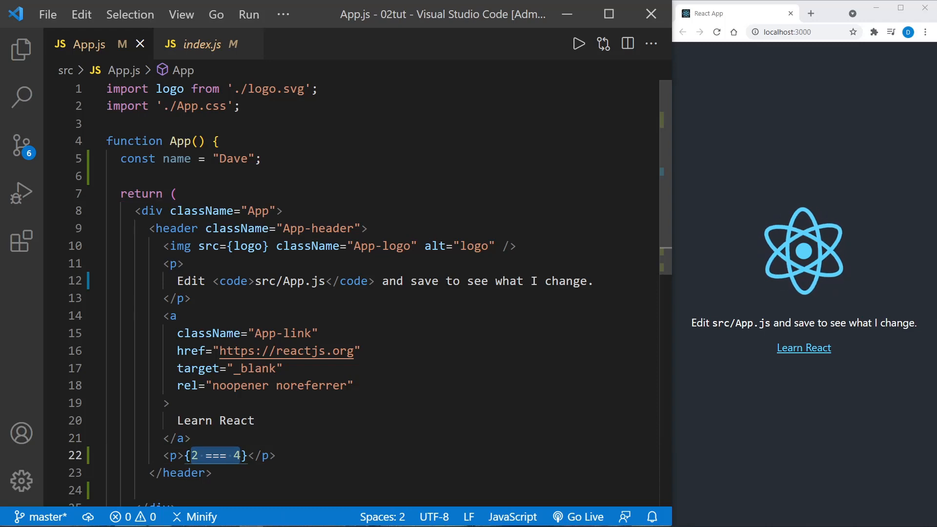
type("name")
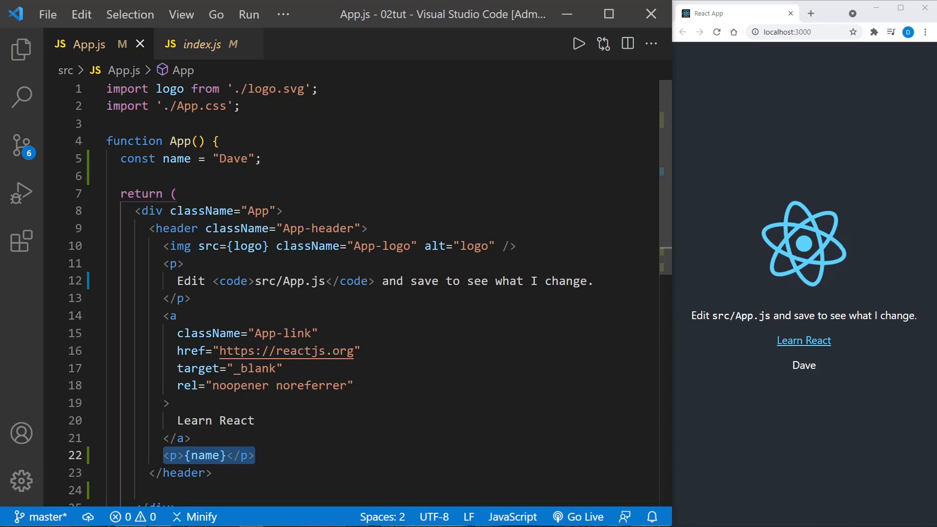
key("ctrl+/")
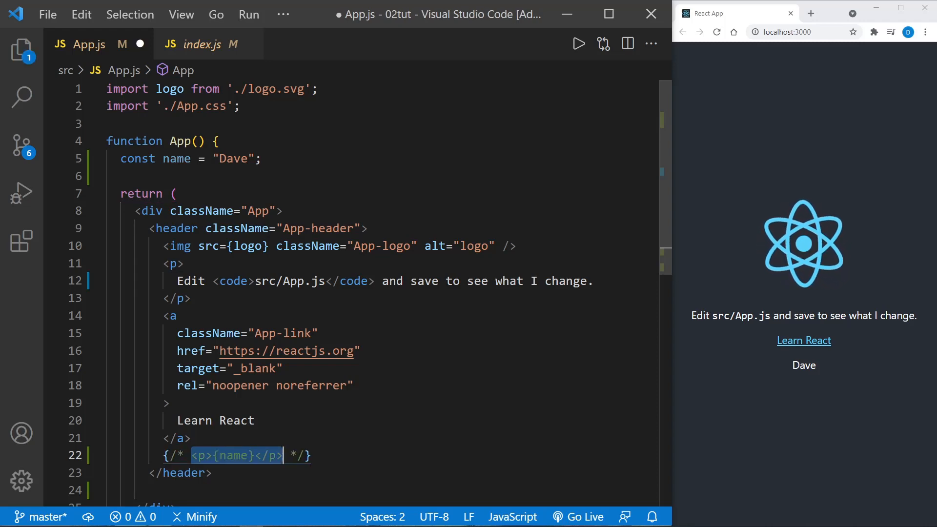
left_click(308, 455)
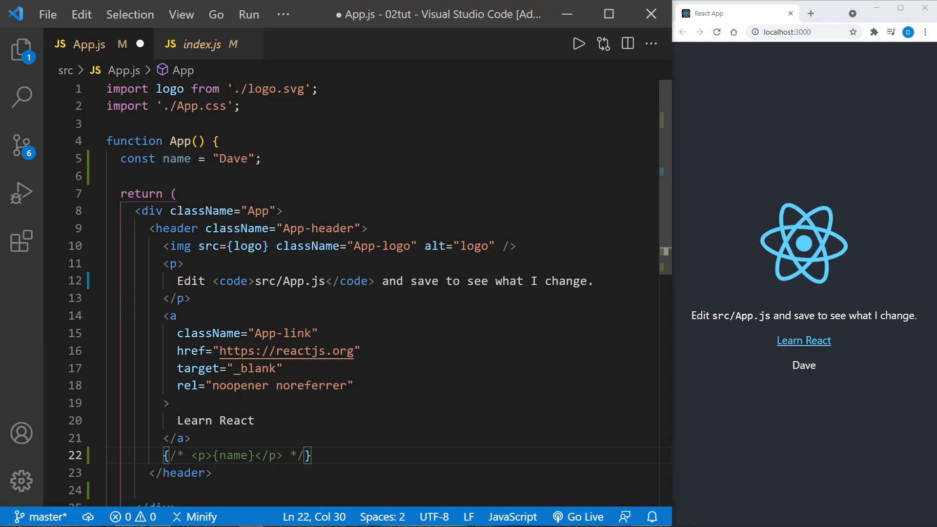
key("ctrl+s")
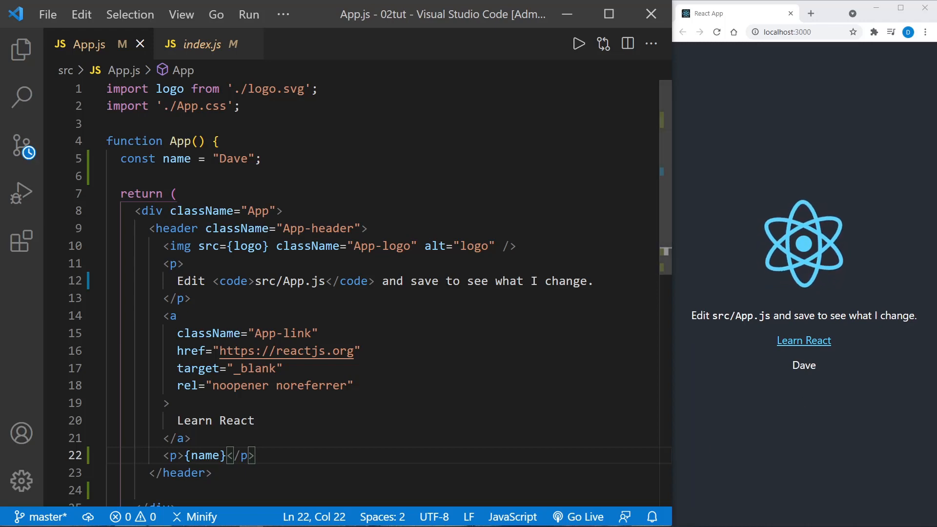
double_click(171, 455)
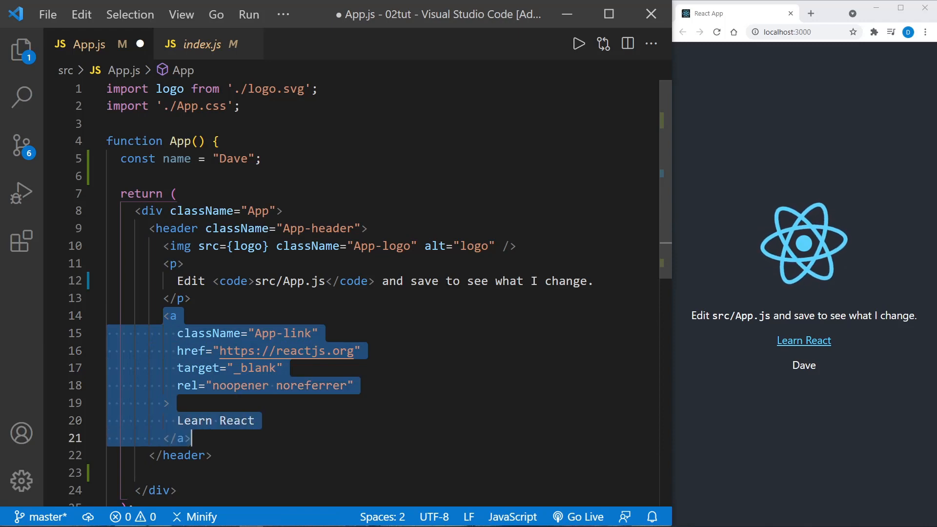
Delete the Learn React link and blank line, and start typing 'Hello W' in the paragraph.
key("Delete")
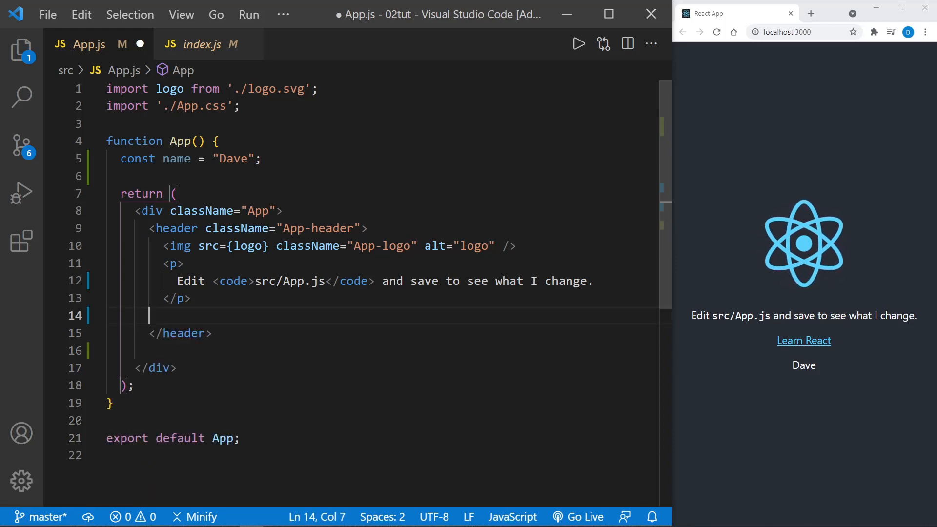
key("Backspace")
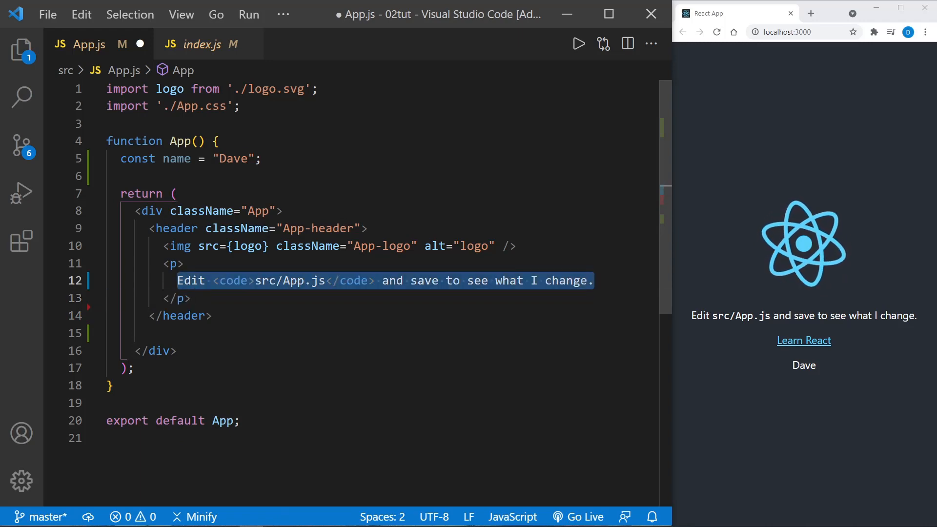
type("Hello W")
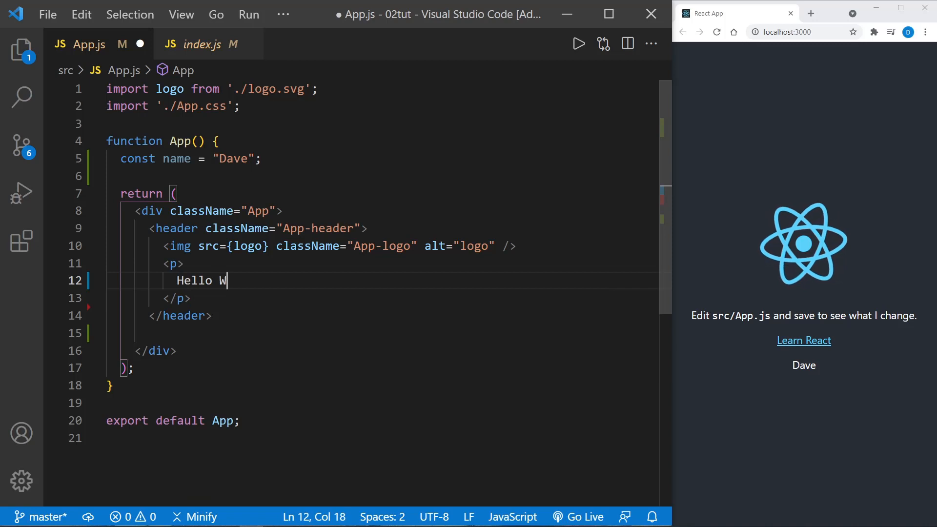
Finish 'Hello World!', save it, and select the word World.
type("orld!")
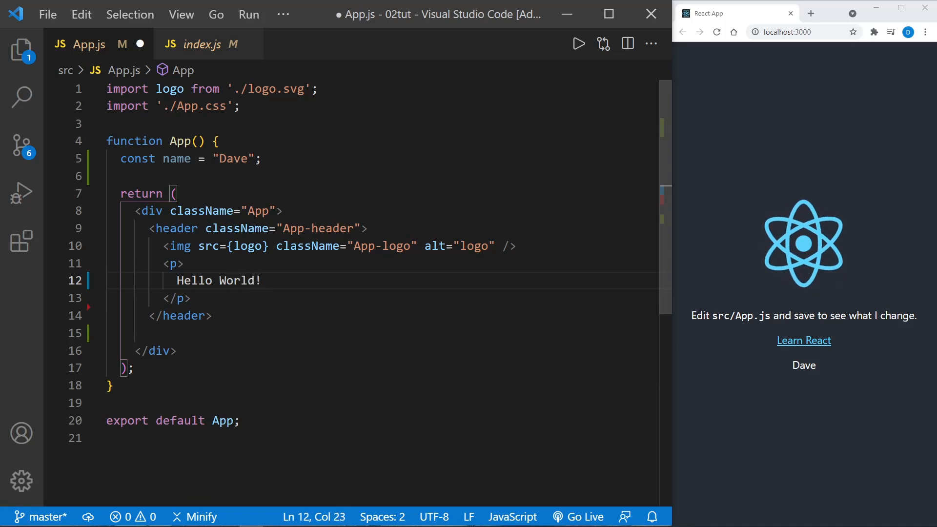
key("ctrl+s")
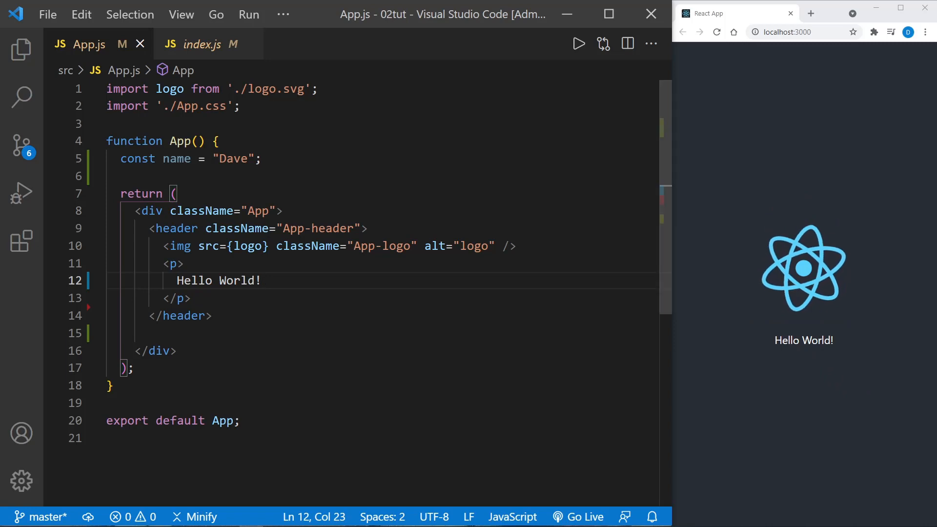
double_click(237, 281)
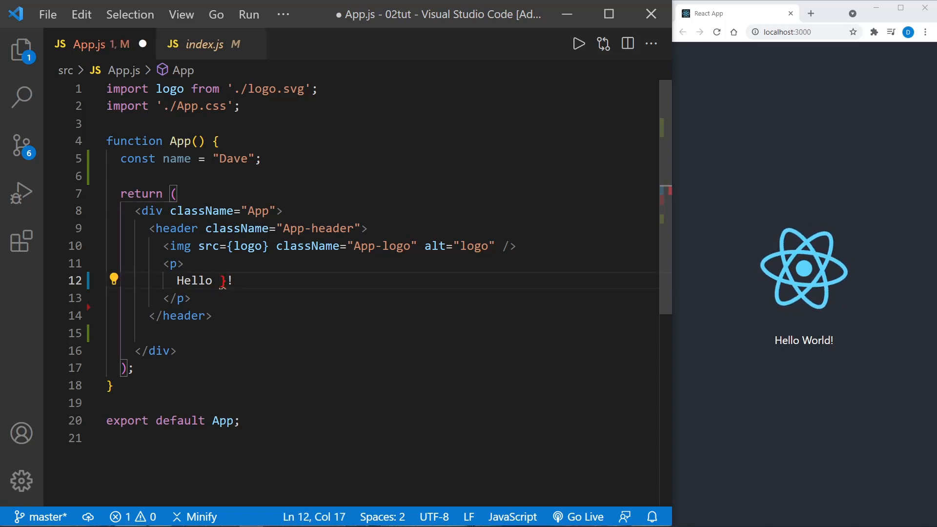
Replace 'World' with {name} in the greeting and save App.js.
type("{name}")
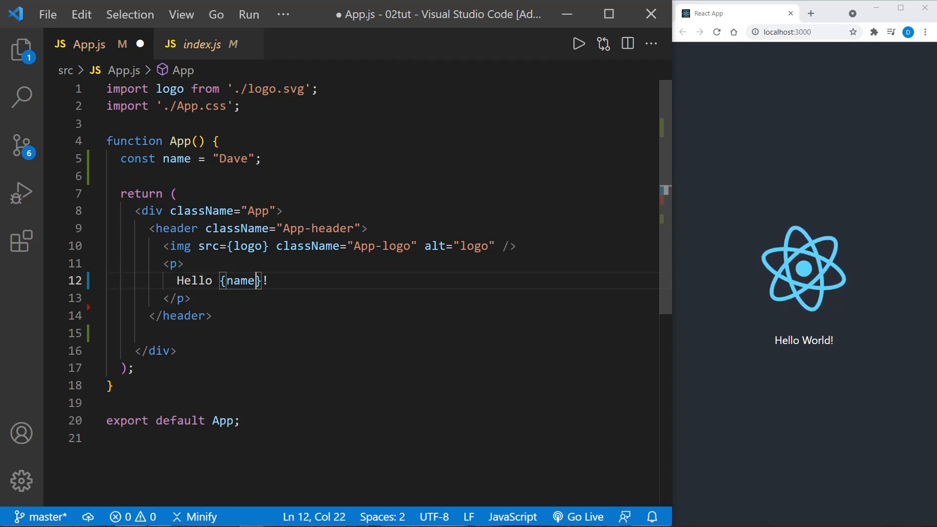
key("ctrl+s")
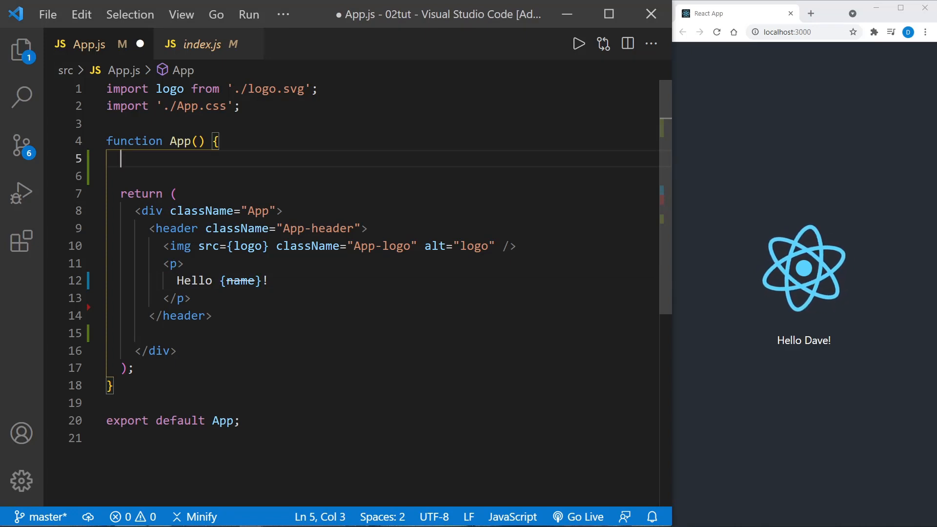
Declare a handleNameChange arrow function in App.
type("const handl")
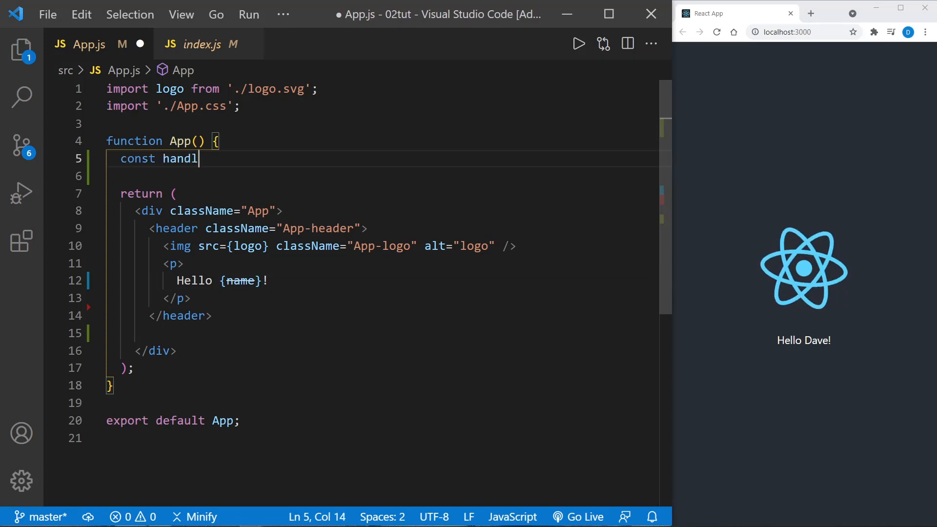
type("eNameChange")
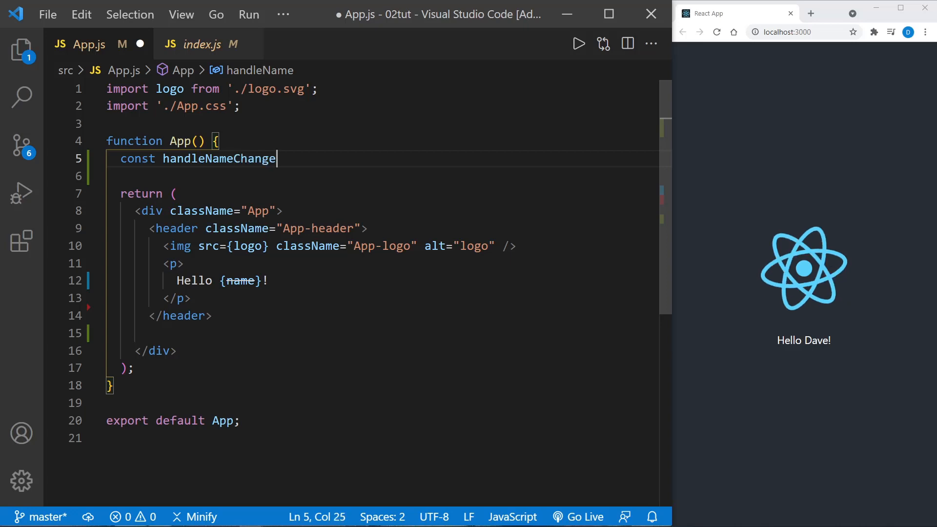
type("=")
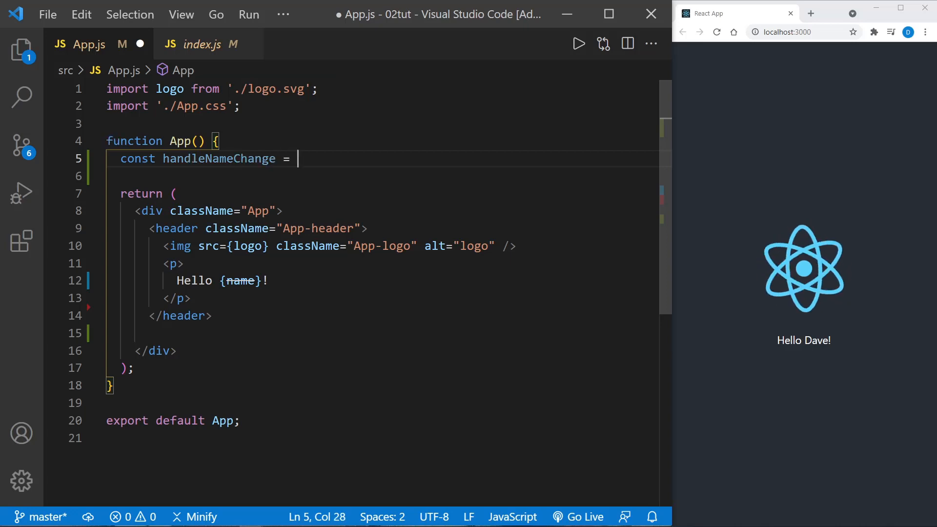
type("() => {")
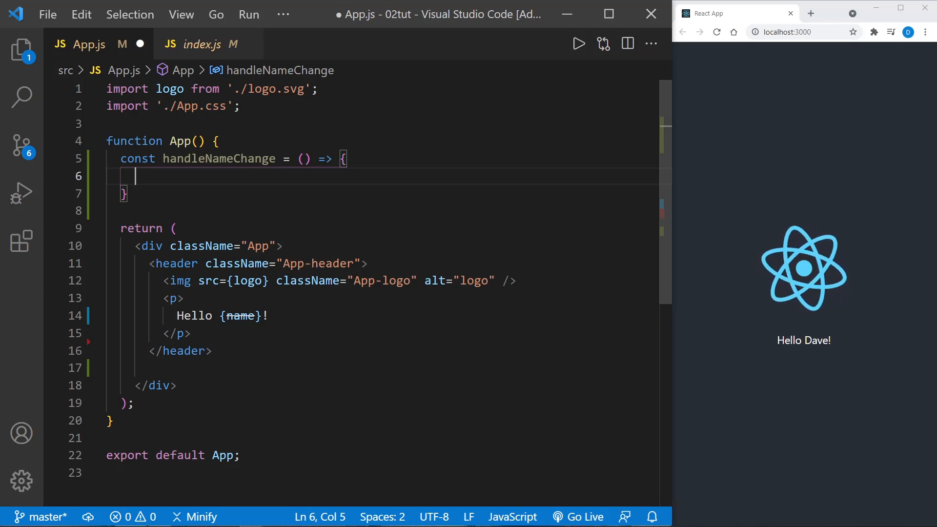
Add const names = ['Bob', 'Kevin', 'Dave'] inside handleNameChange.
type("const")
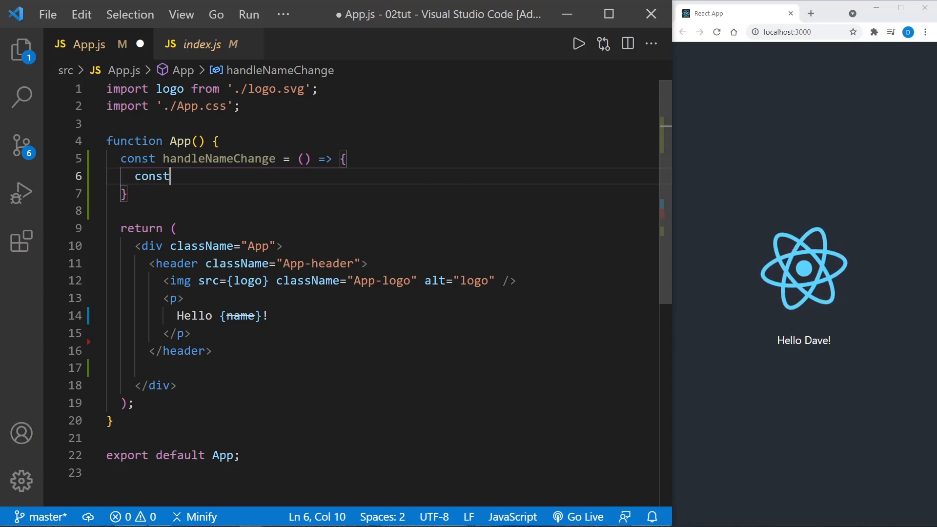
type("names")
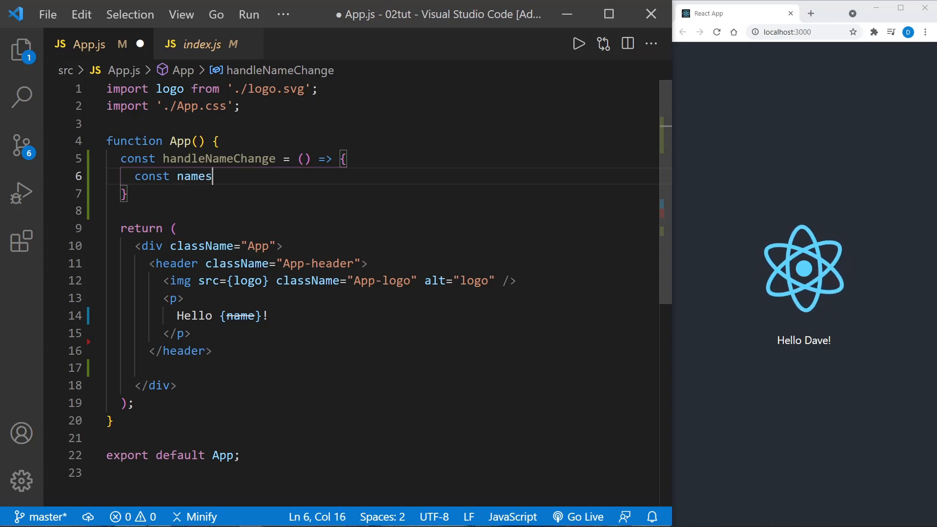
type("= []")
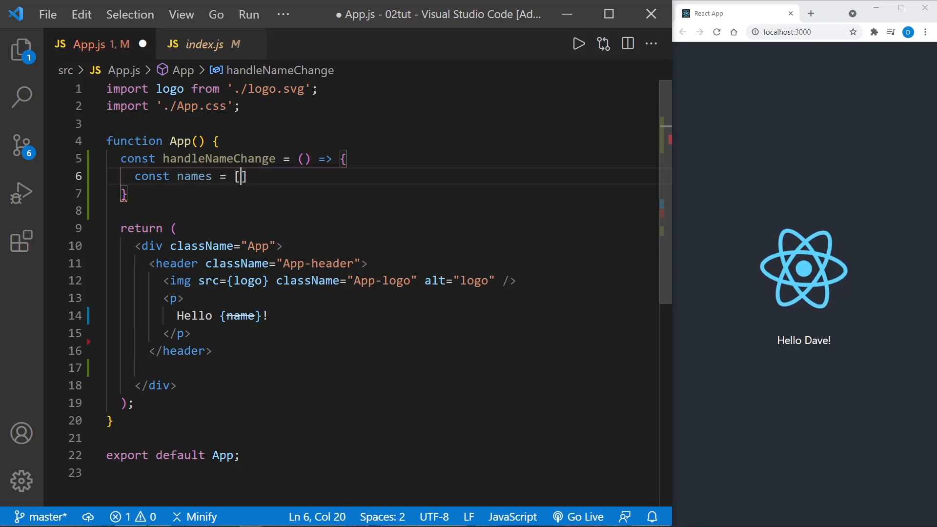
type("'Bob','Kevin','")
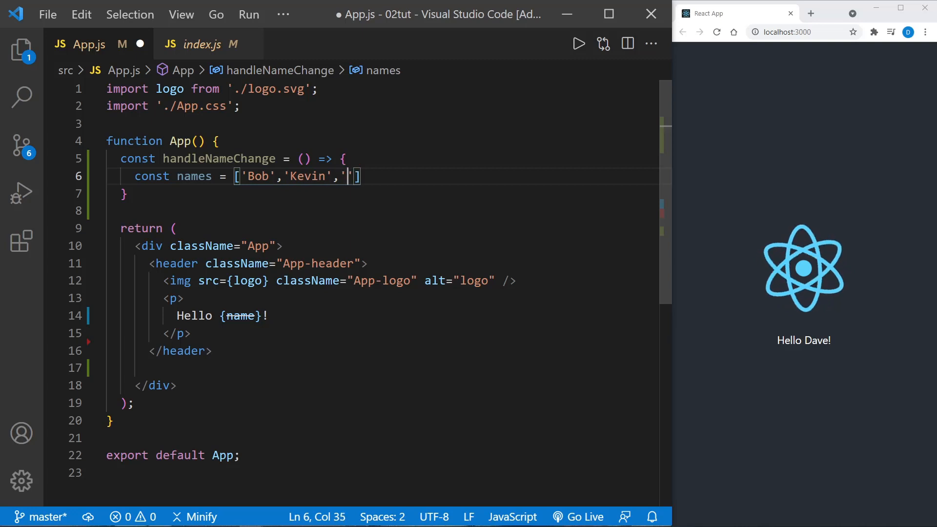
type("Dave")
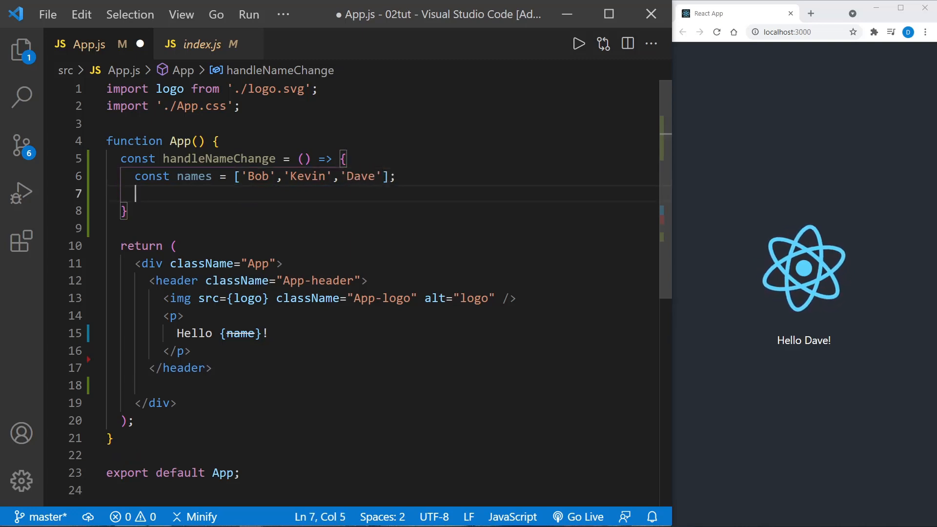
Add const int = Math.floor(Math.random() * 3); to handleNameChange.
type("con")
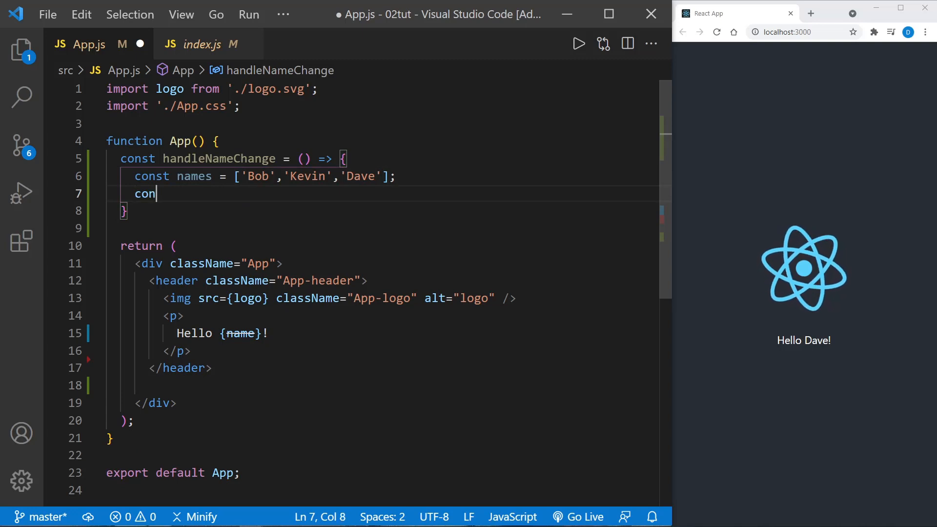
type("st int")
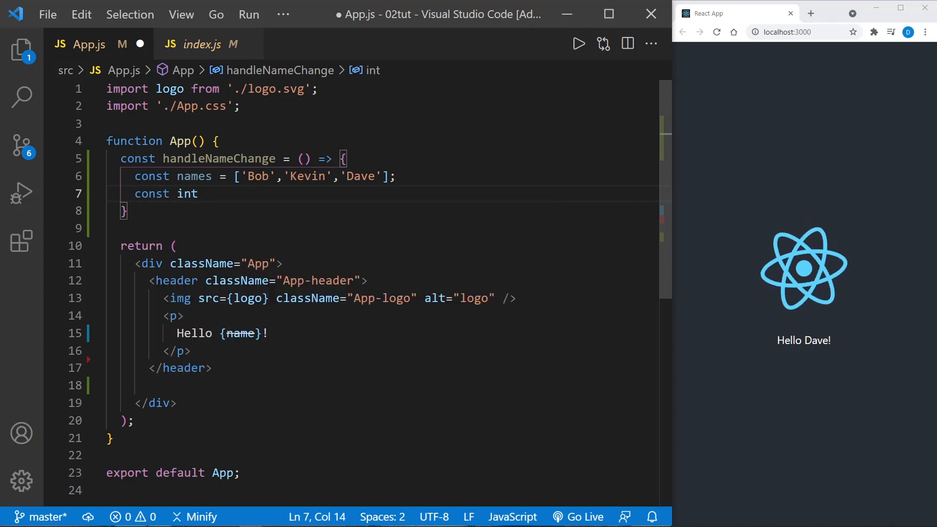
type("=")
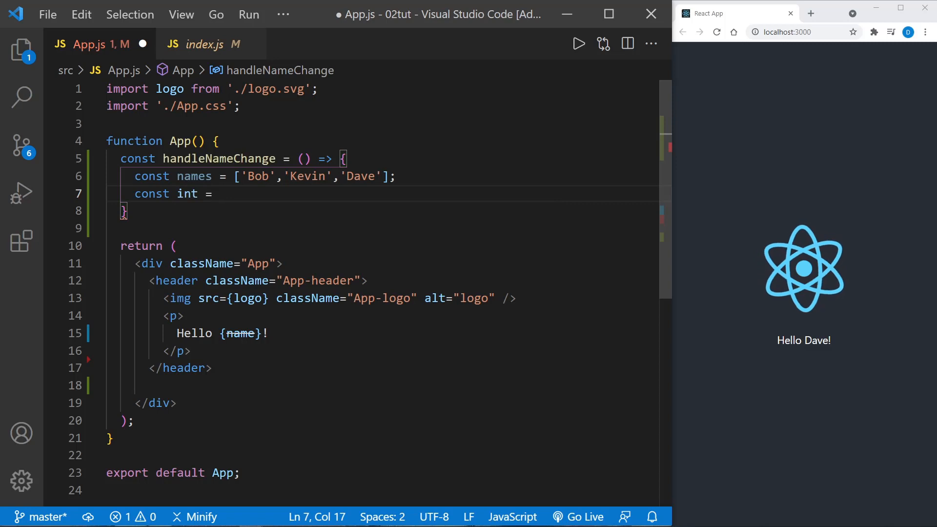
type("Math")
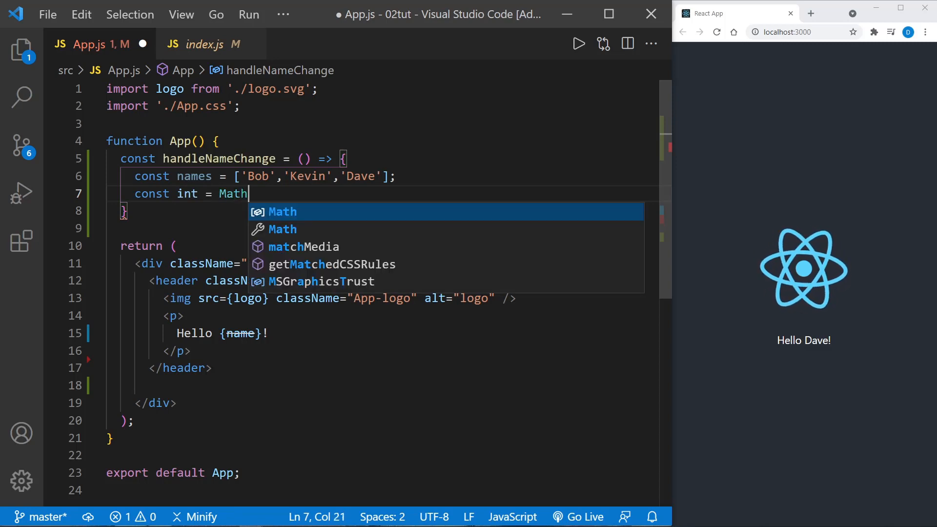
type(".floor(")
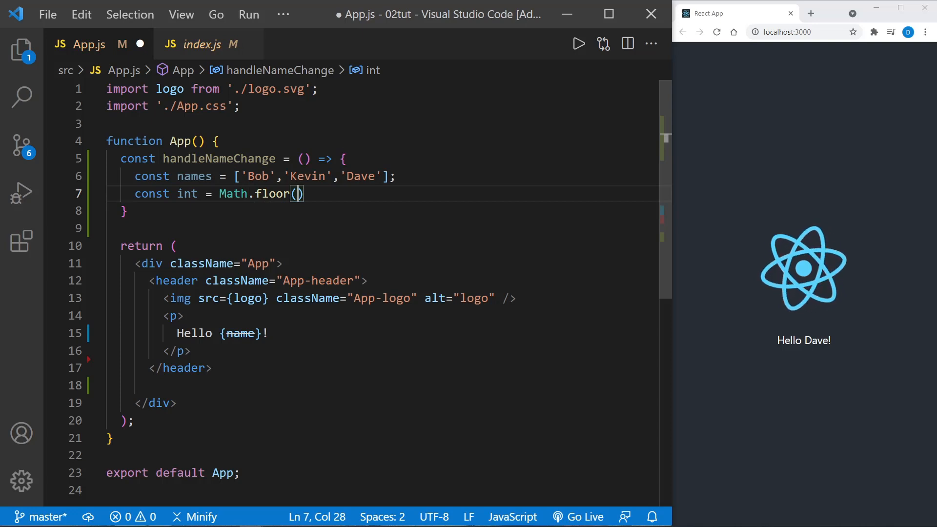
type("Ma")
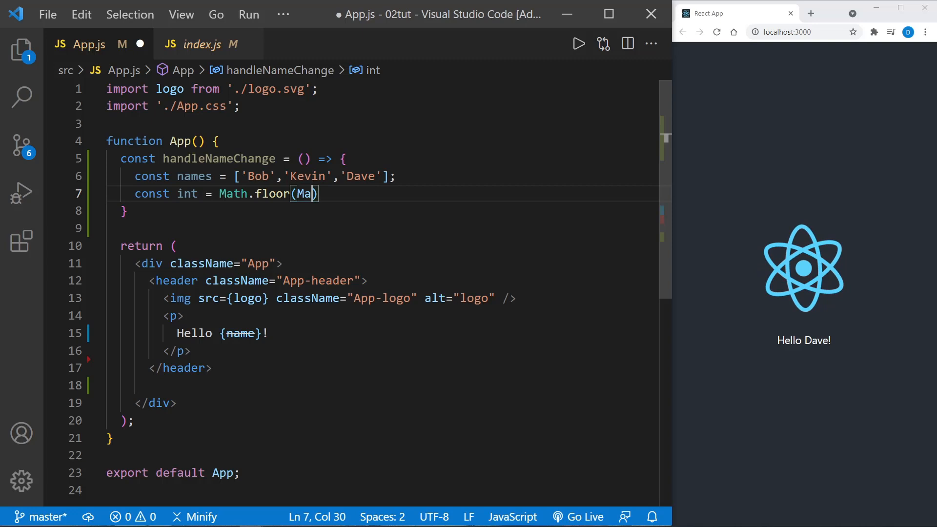
type("th.random()")
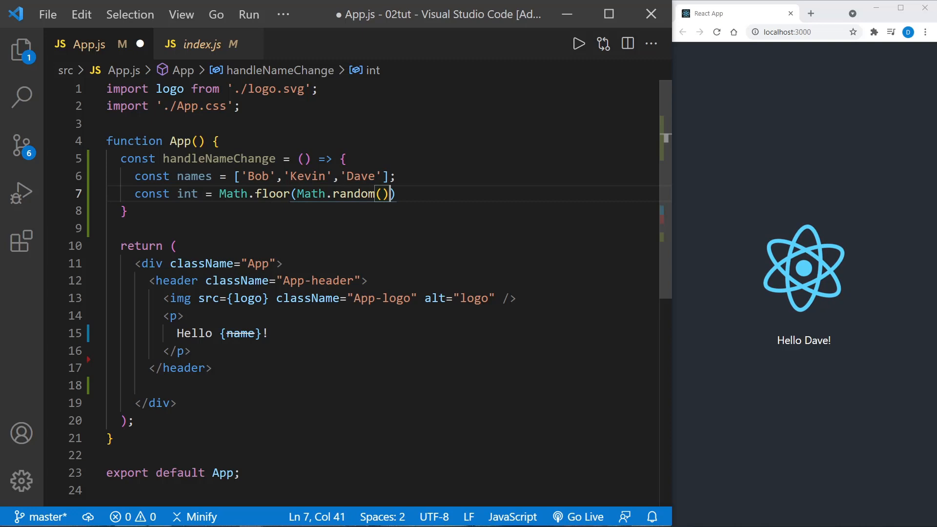
type("* 3")
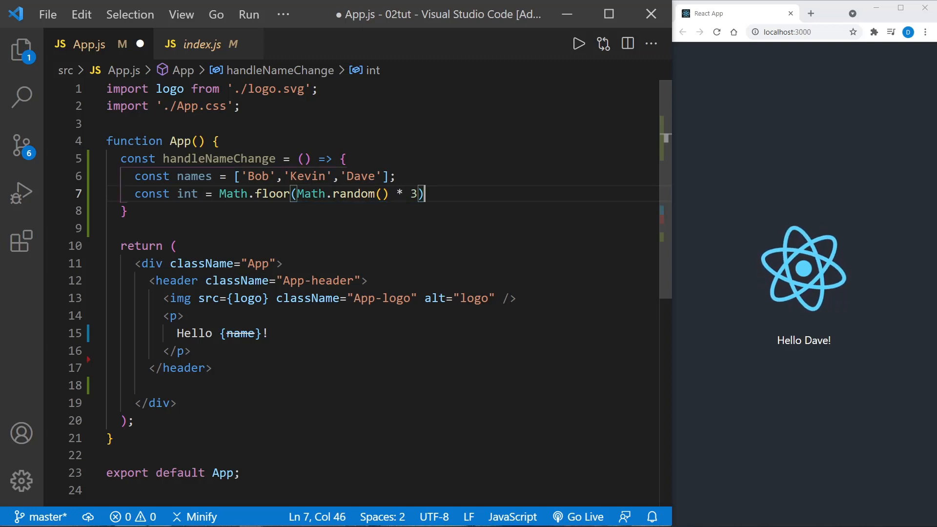
type(";")
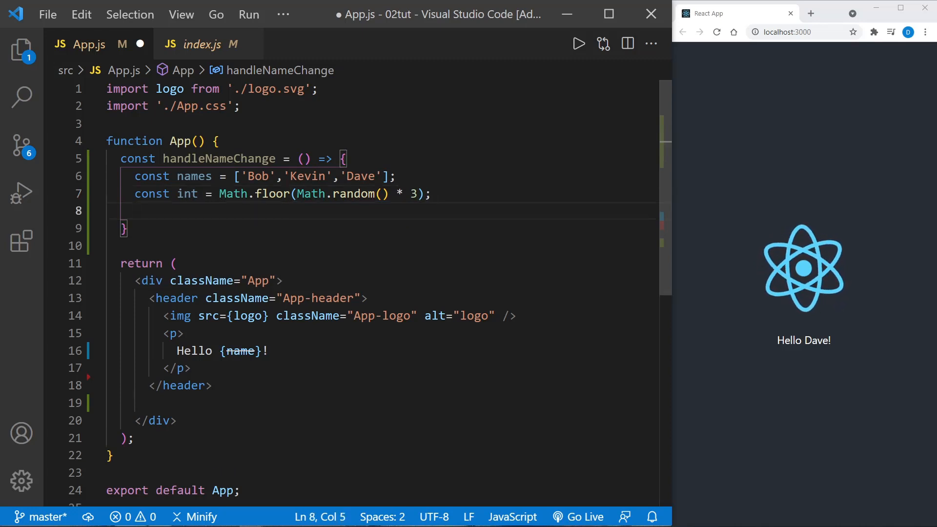
Return names[int] from handleNameChange.
type("return names")
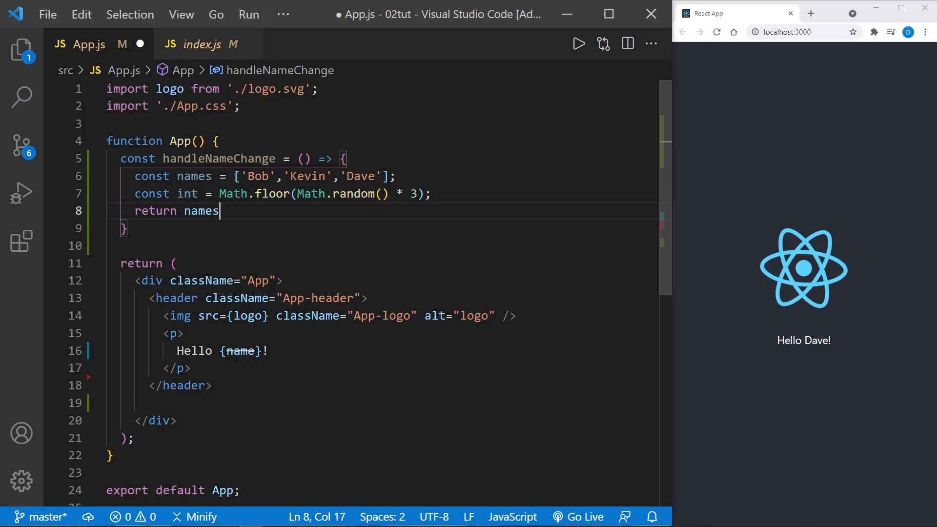
type("[int]")
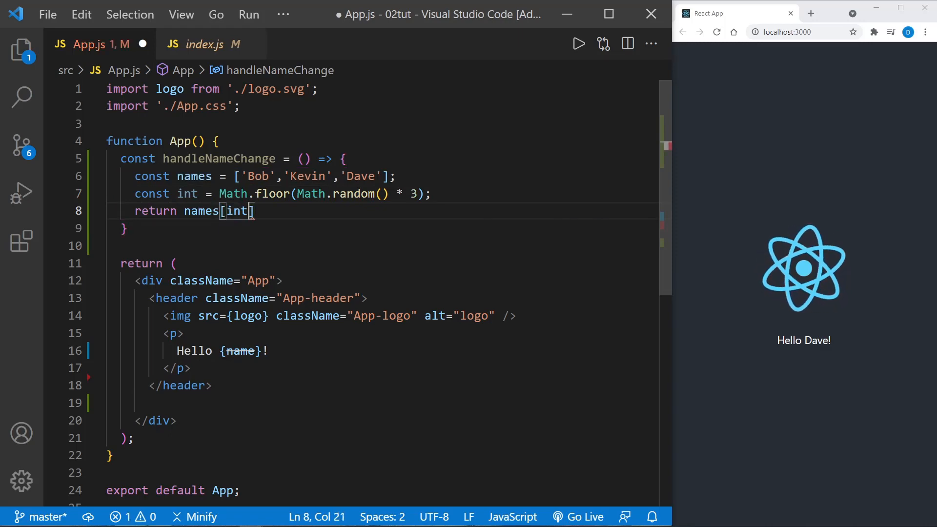
type("]")
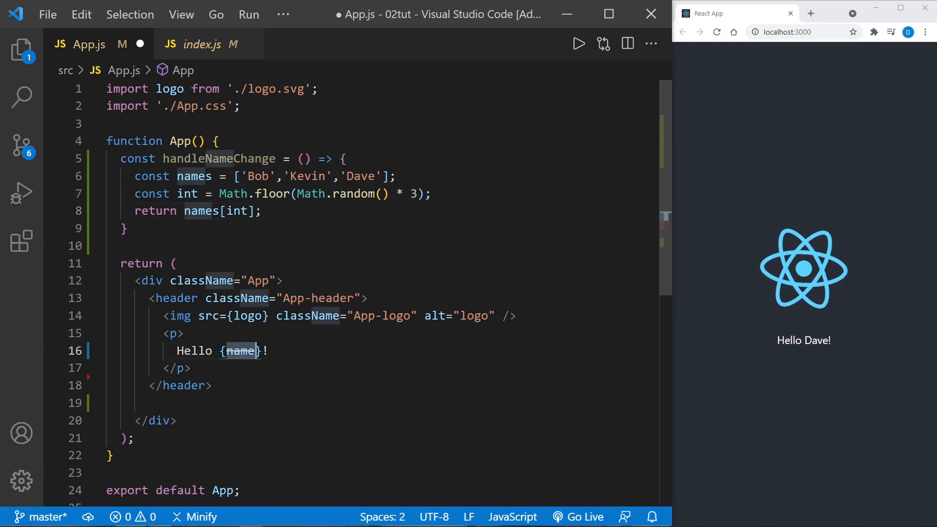
Change the greeting to Hello {handleNameChange()}! and save App.js.
type("handleN")
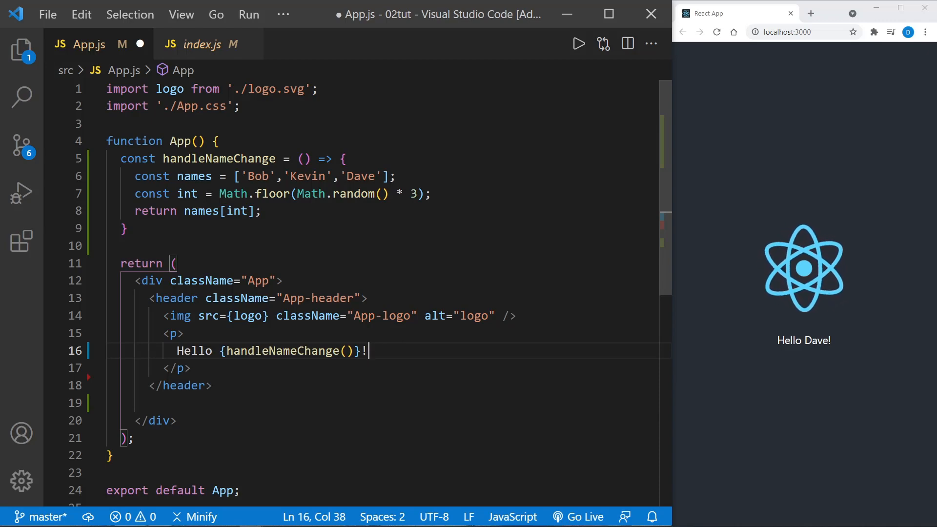
key("ctrl+s")
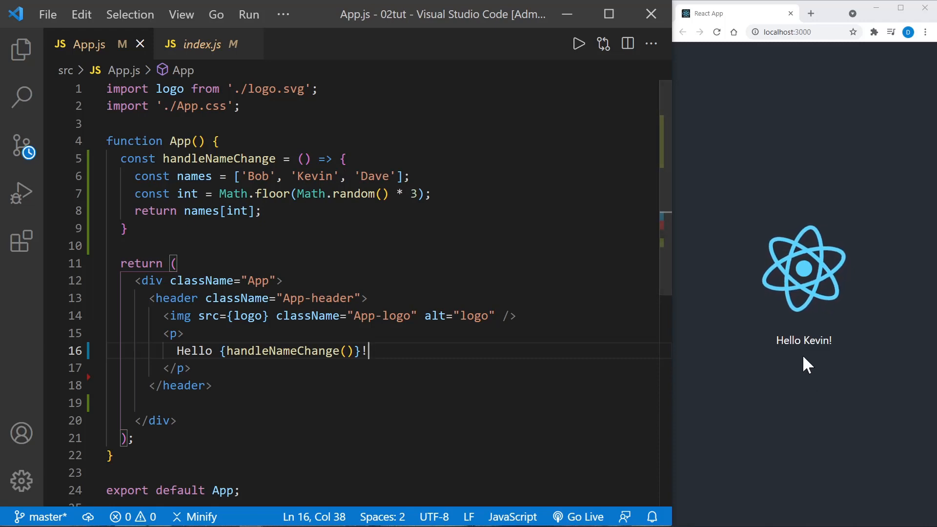
Reload the browser six times to see the name change, then select handleNameChange().
left_click(717, 32)
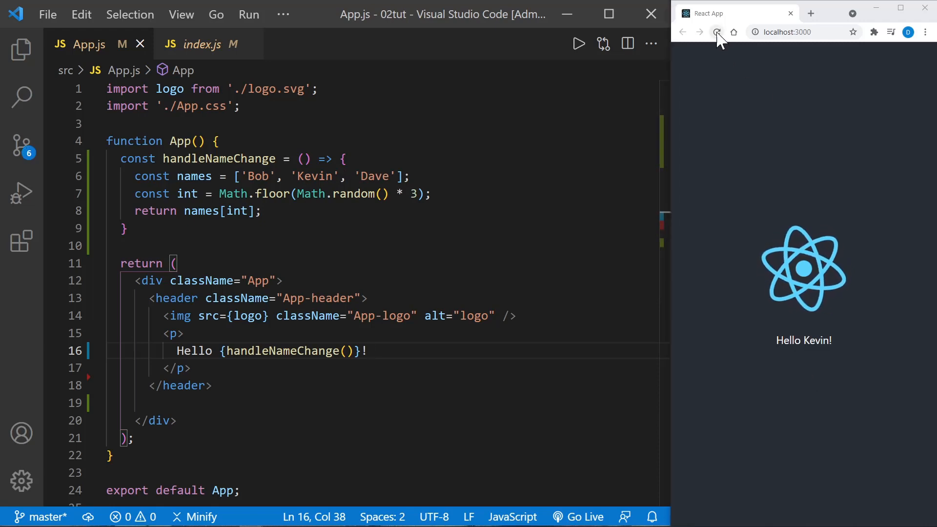
left_click(717, 32)
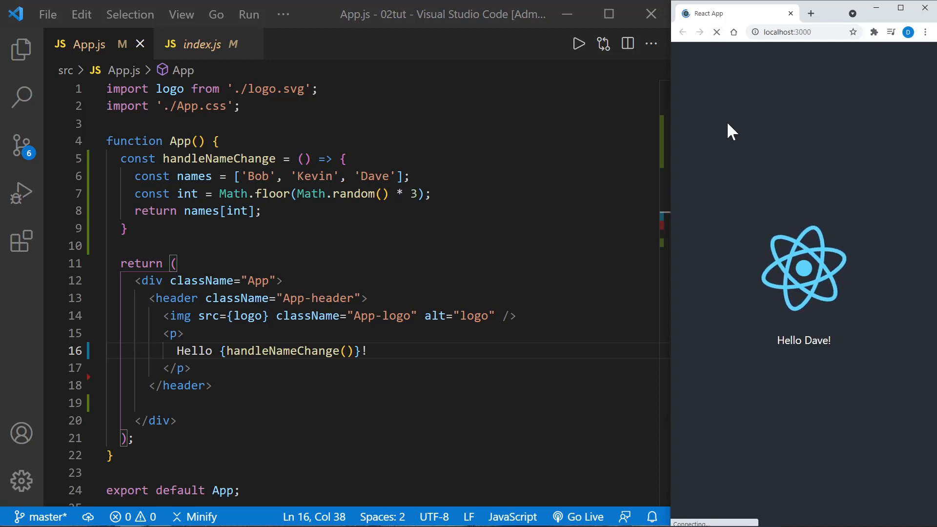
left_click(717, 32)
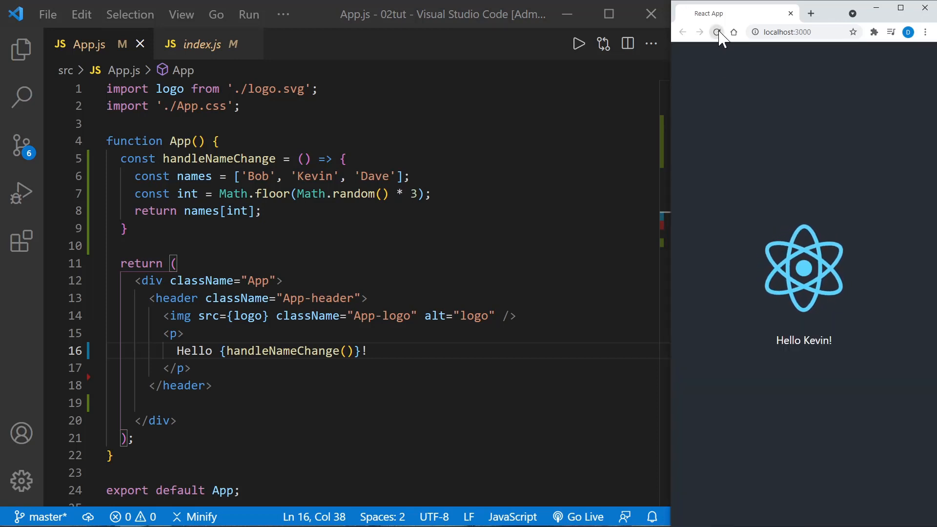
left_click(717, 32)
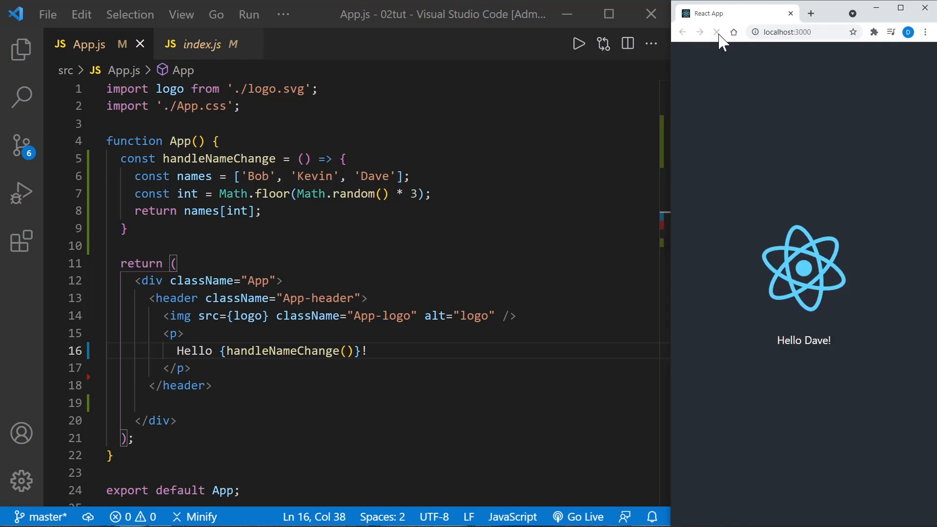
left_click(716, 31)
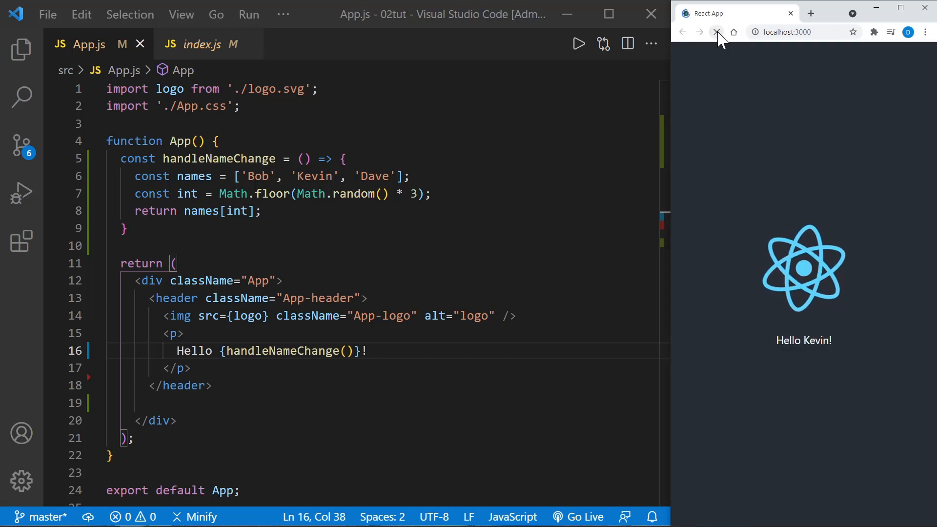
left_click(716, 32)
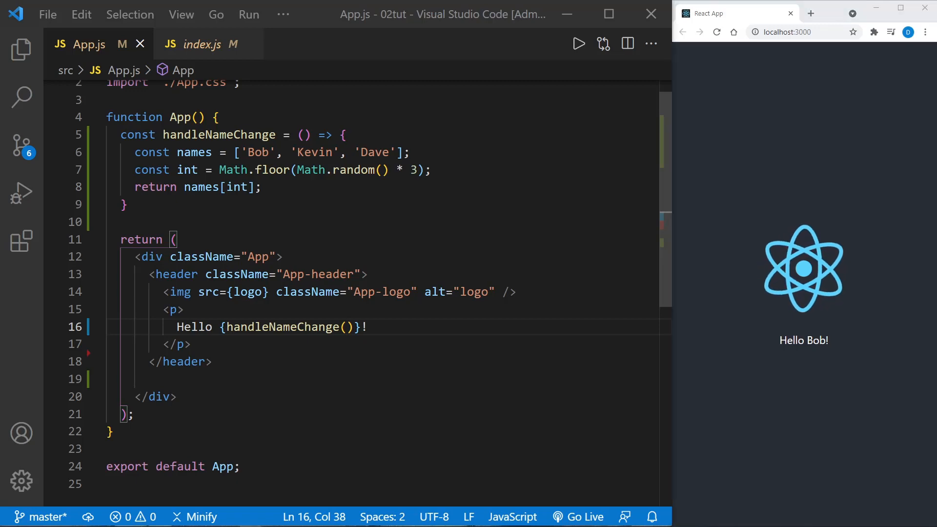
double_click(289, 327)
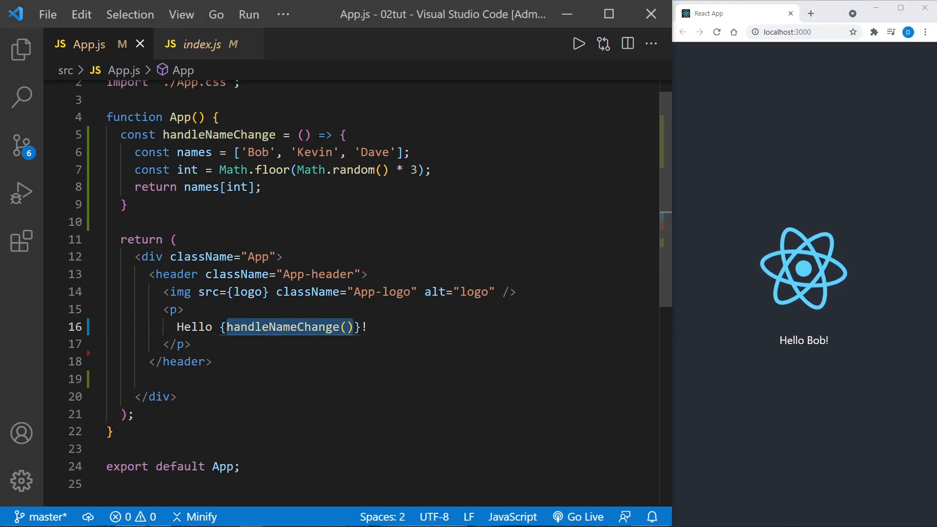